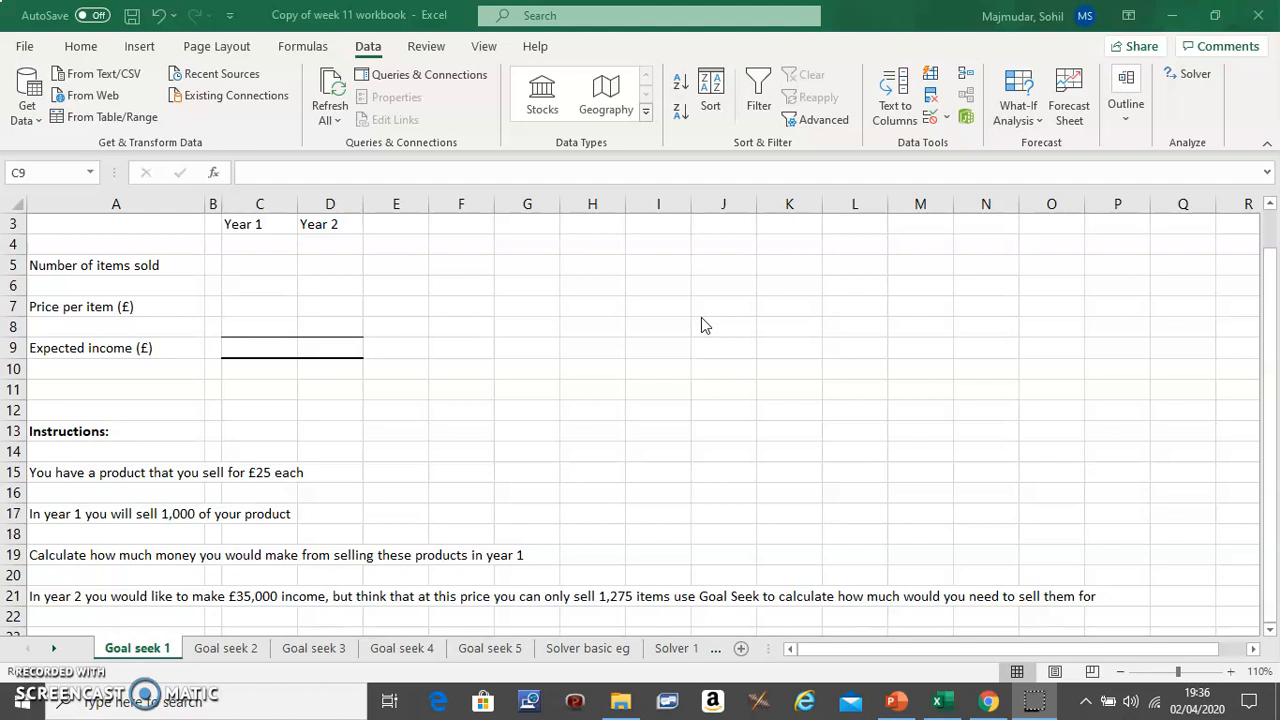
{"action": "mouse_move", "coordinate": [418, 208]}
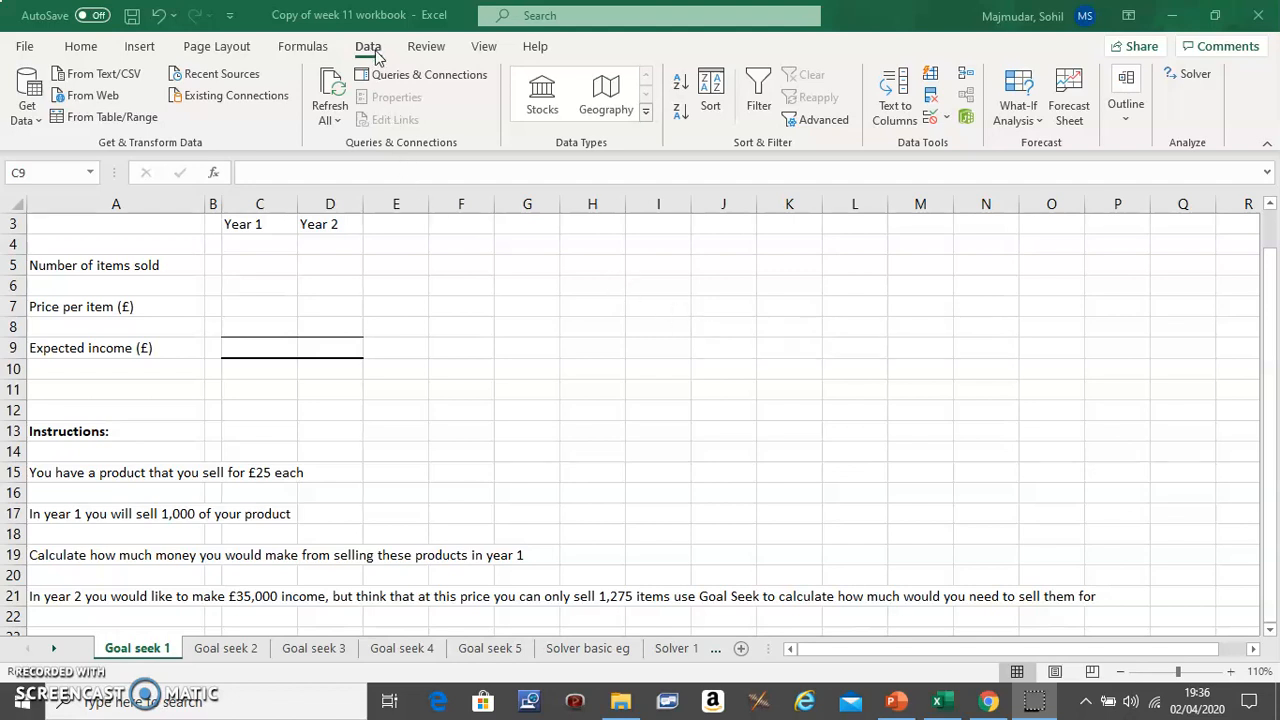
{"action": "mouse_move", "coordinate": [237, 106]}
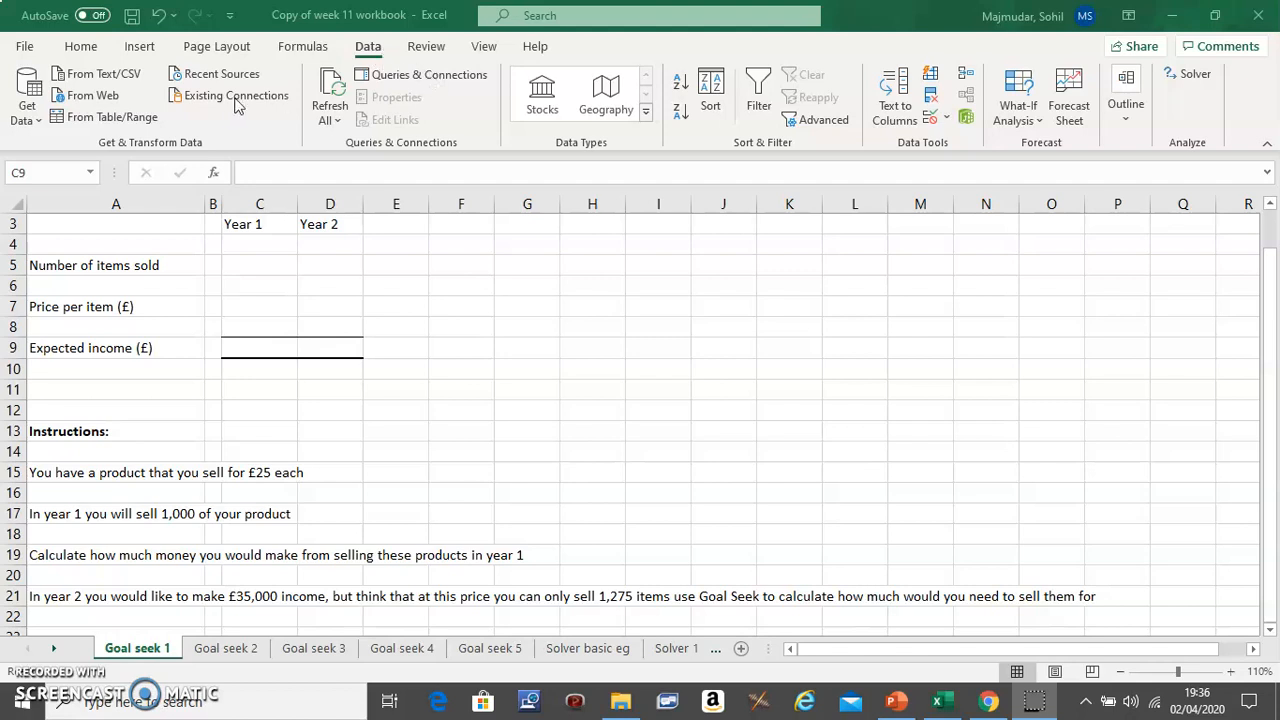
{"action": "mouse_move", "coordinate": [938, 113]}
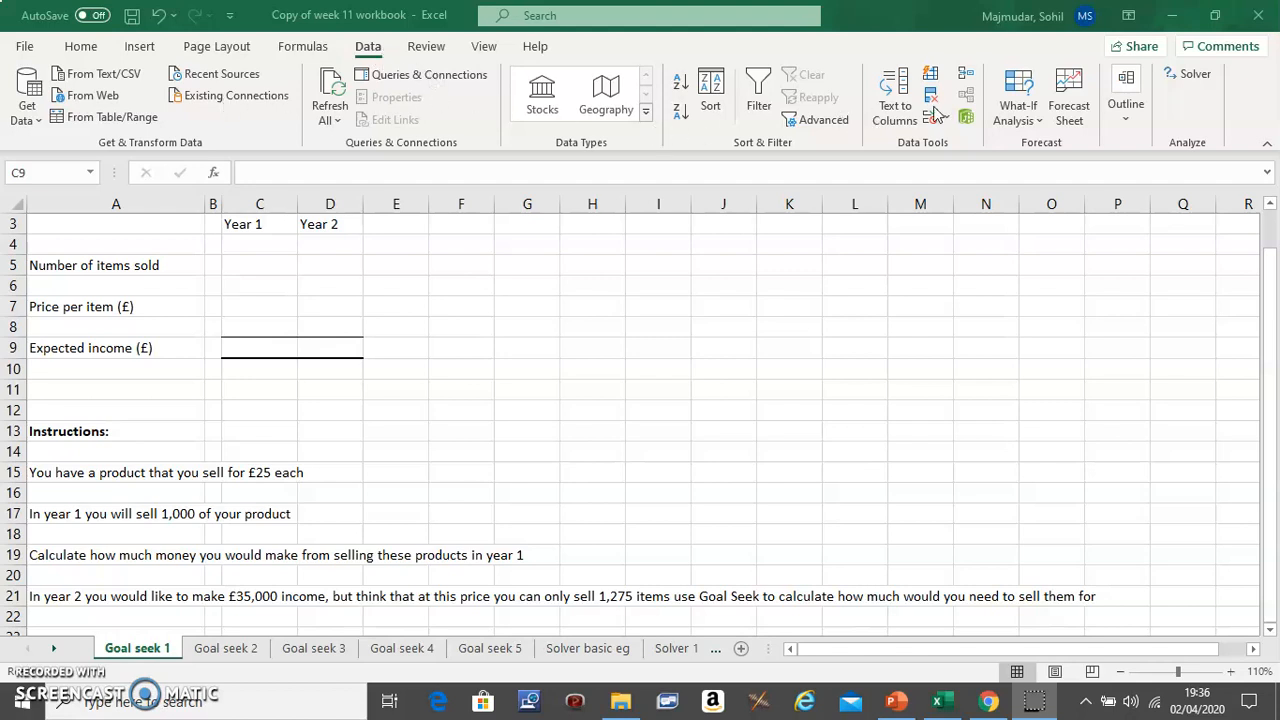
{"action": "mouse_move", "coordinate": [1040, 127]}
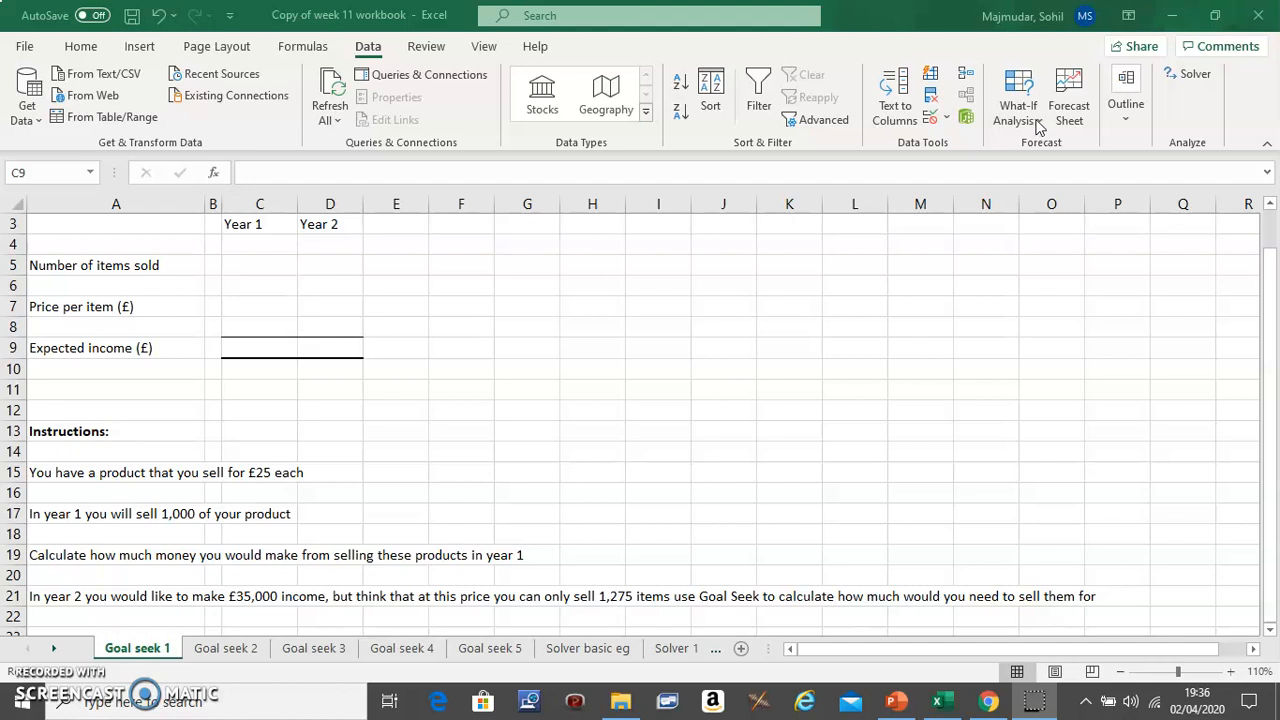
Open the Goal Seek dialog and close it without running it.
{"action": "left_click", "coordinate": [1017, 95]}
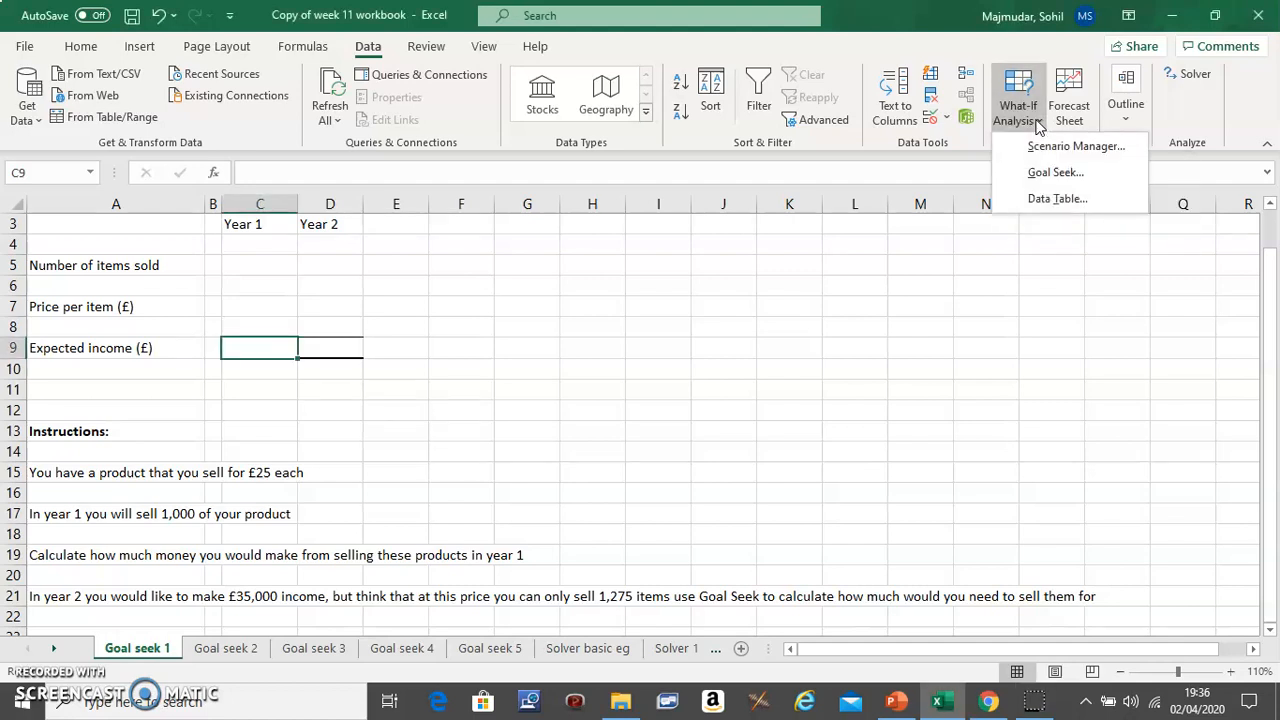
{"action": "mouse_move", "coordinate": [1055, 172]}
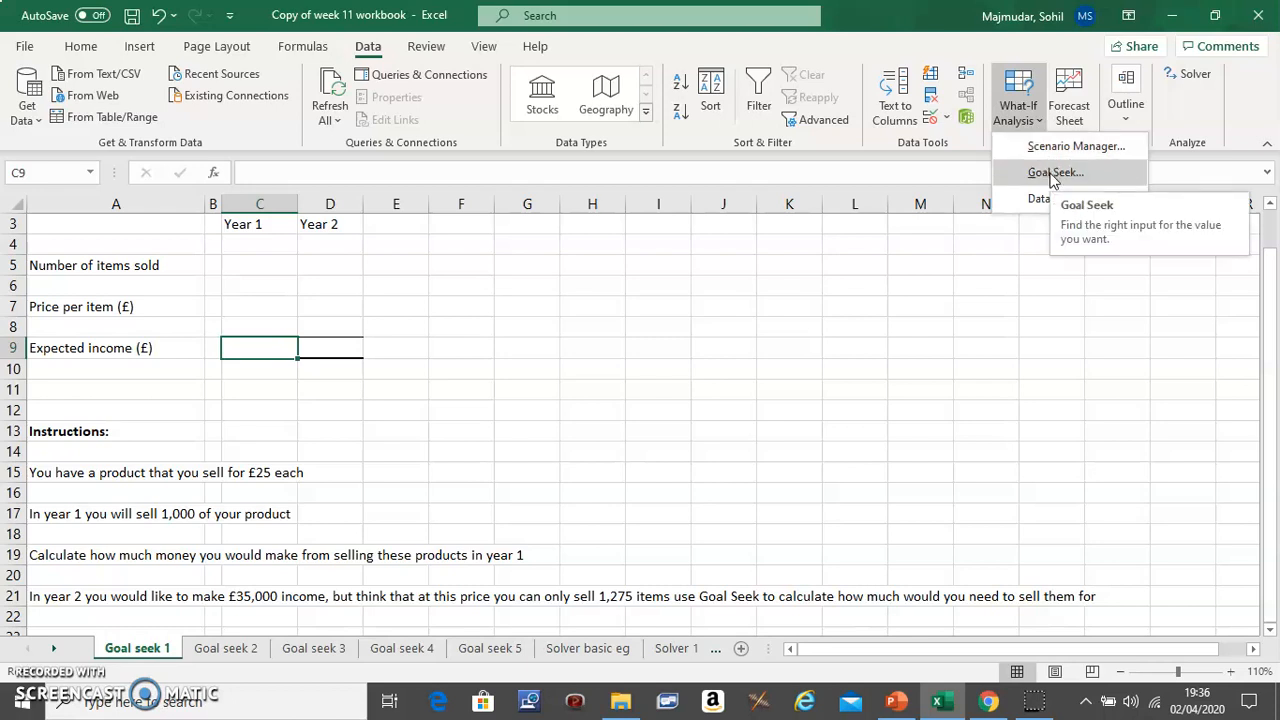
{"action": "left_click", "coordinate": [1055, 172]}
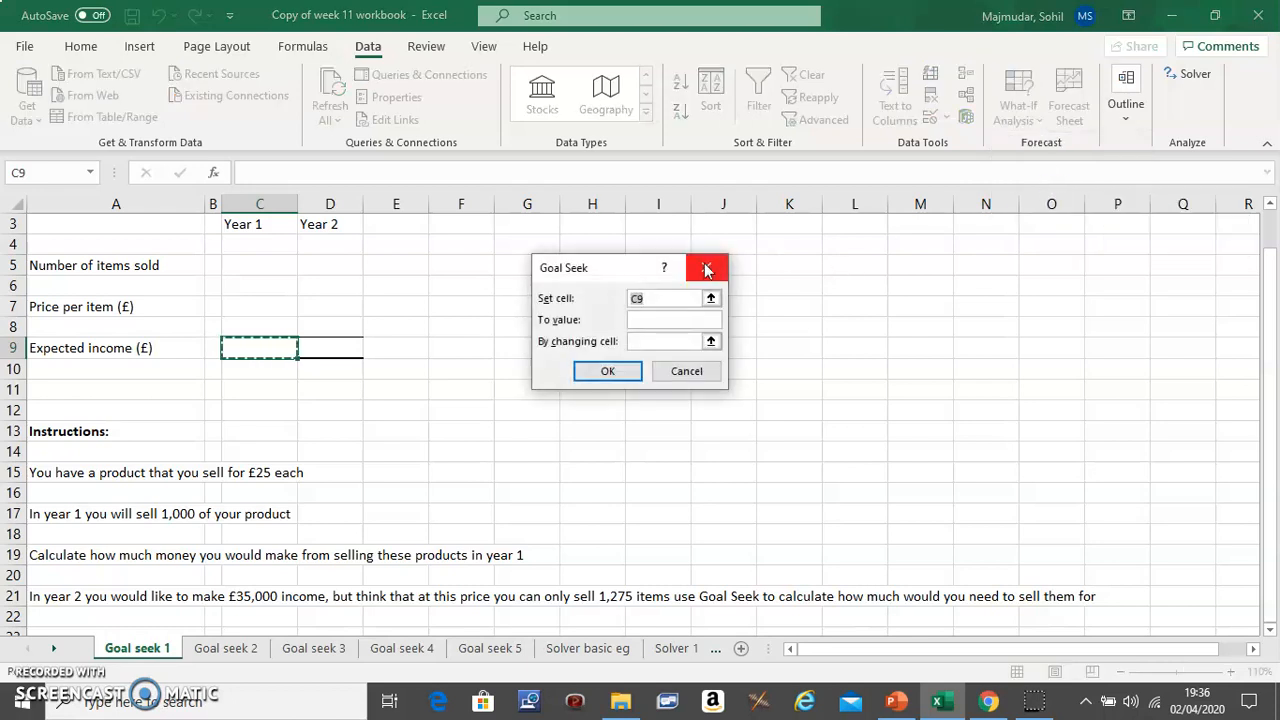
{"action": "mouse_move", "coordinate": [707, 268]}
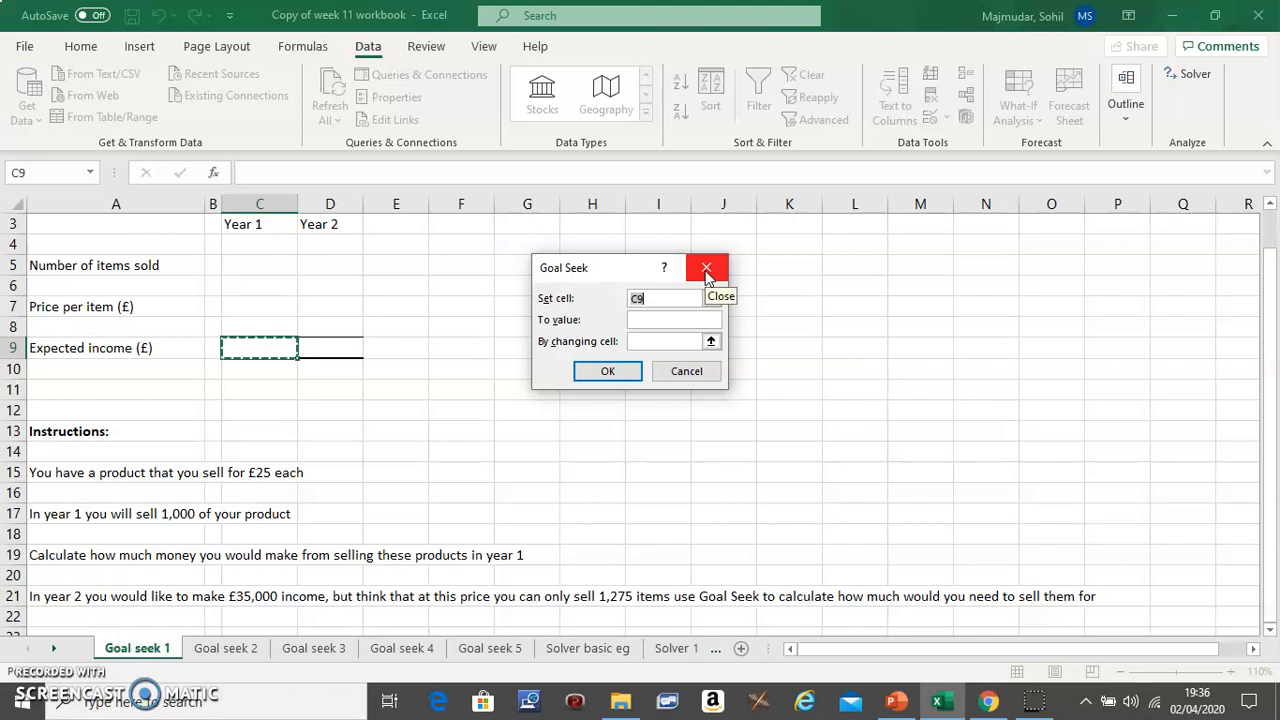
{"action": "left_click", "coordinate": [706, 267]}
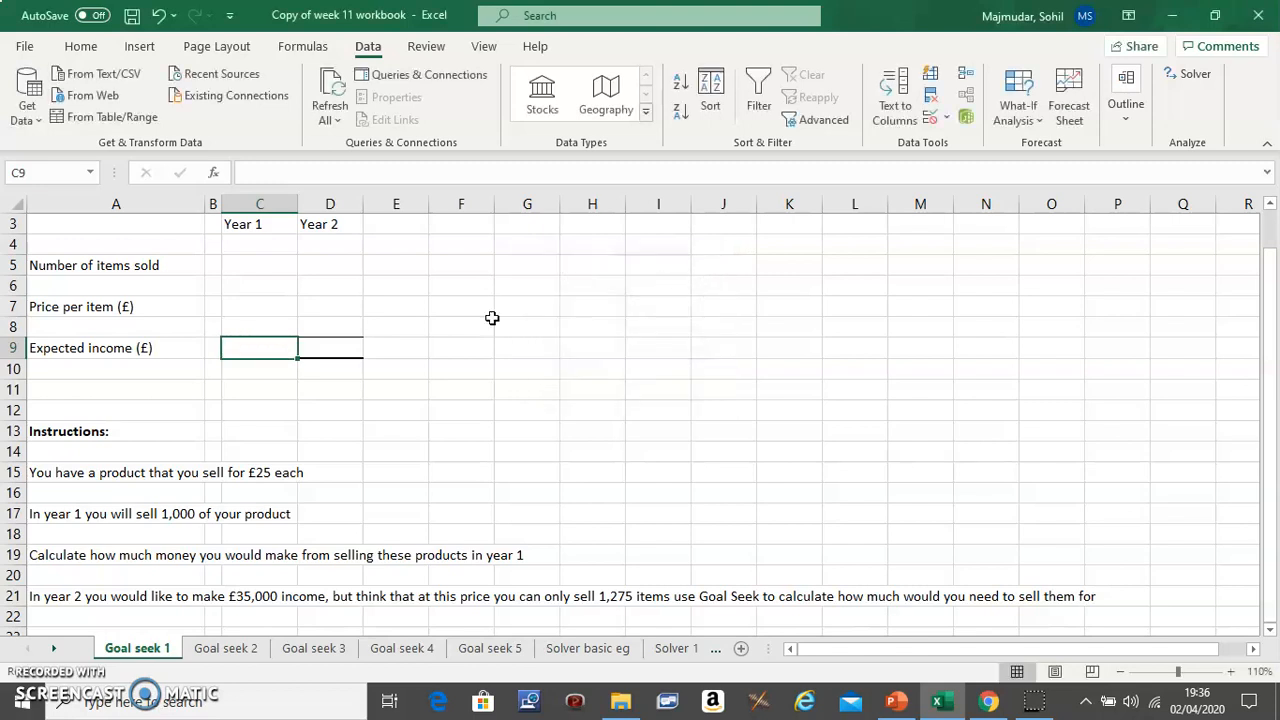
{"action": "mouse_move", "coordinate": [189, 459]}
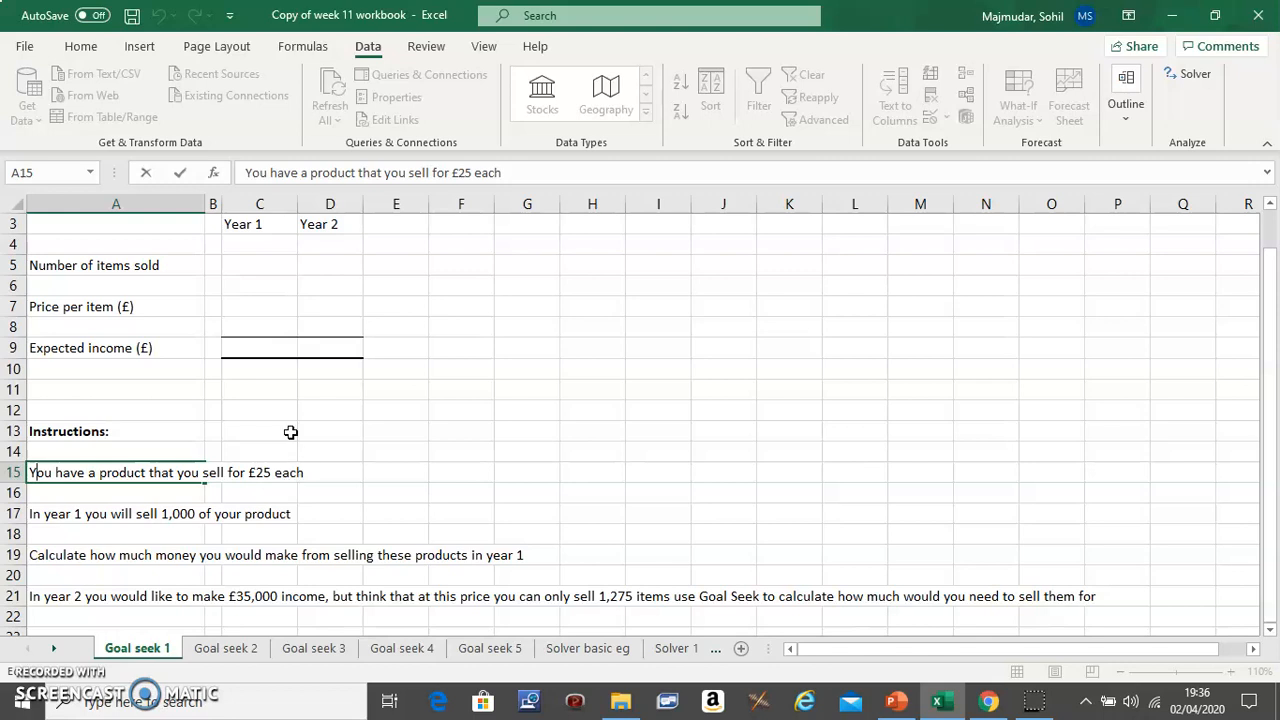
{"action": "mouse_move", "coordinate": [262, 265]}
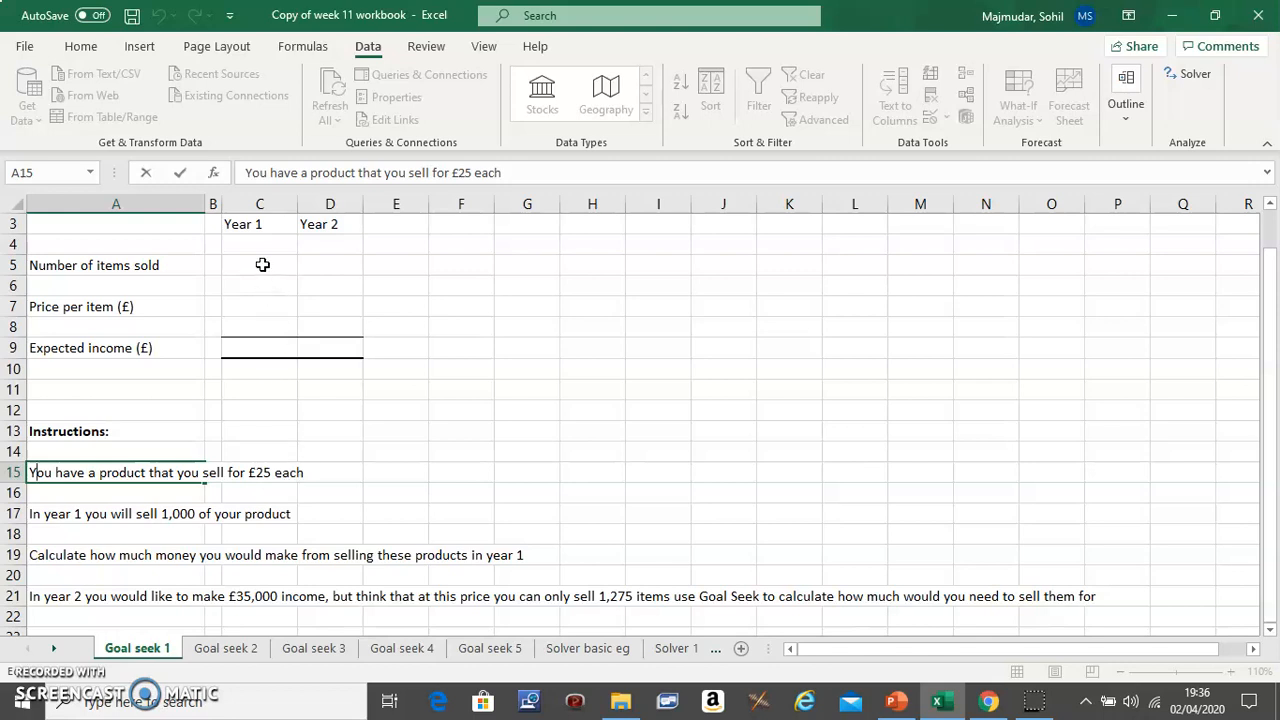
Enter Year 1 price per item 25 in C7 and items sold 1000 in C5.
{"action": "left_click", "coordinate": [259, 265]}
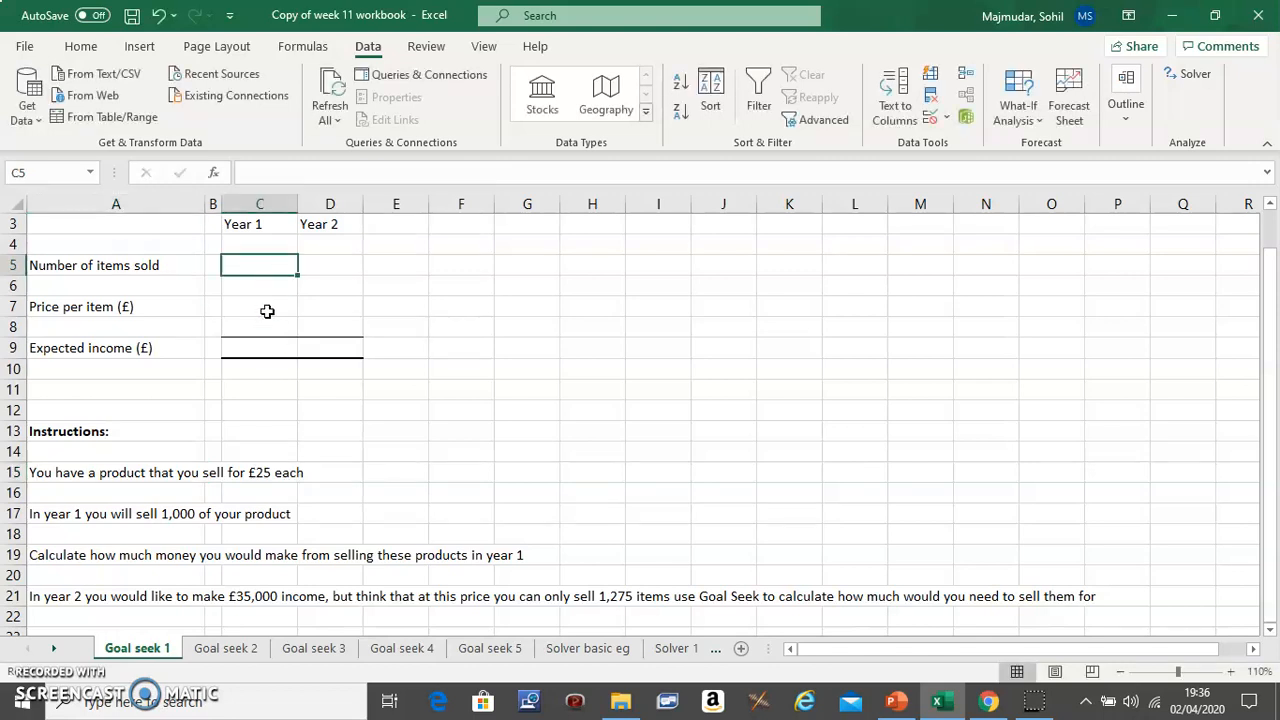
{"action": "left_click", "coordinate": [259, 307]}
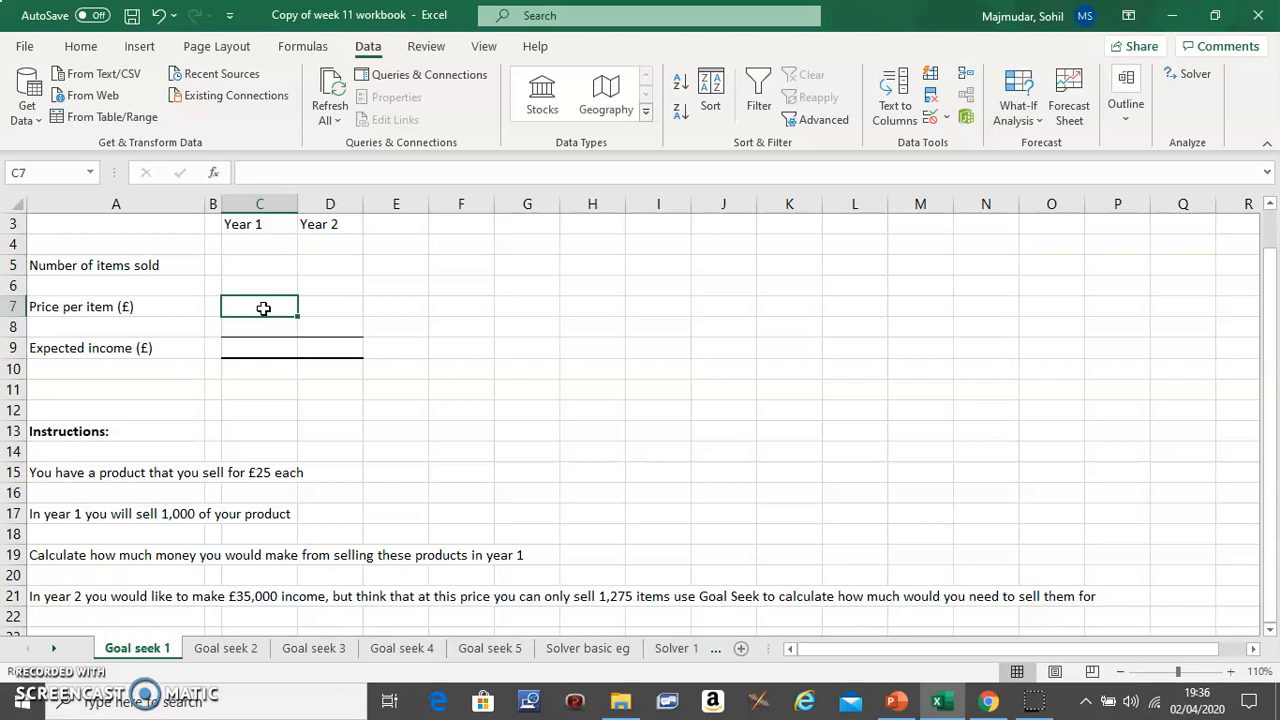
{"action": "type", "text": "25"}
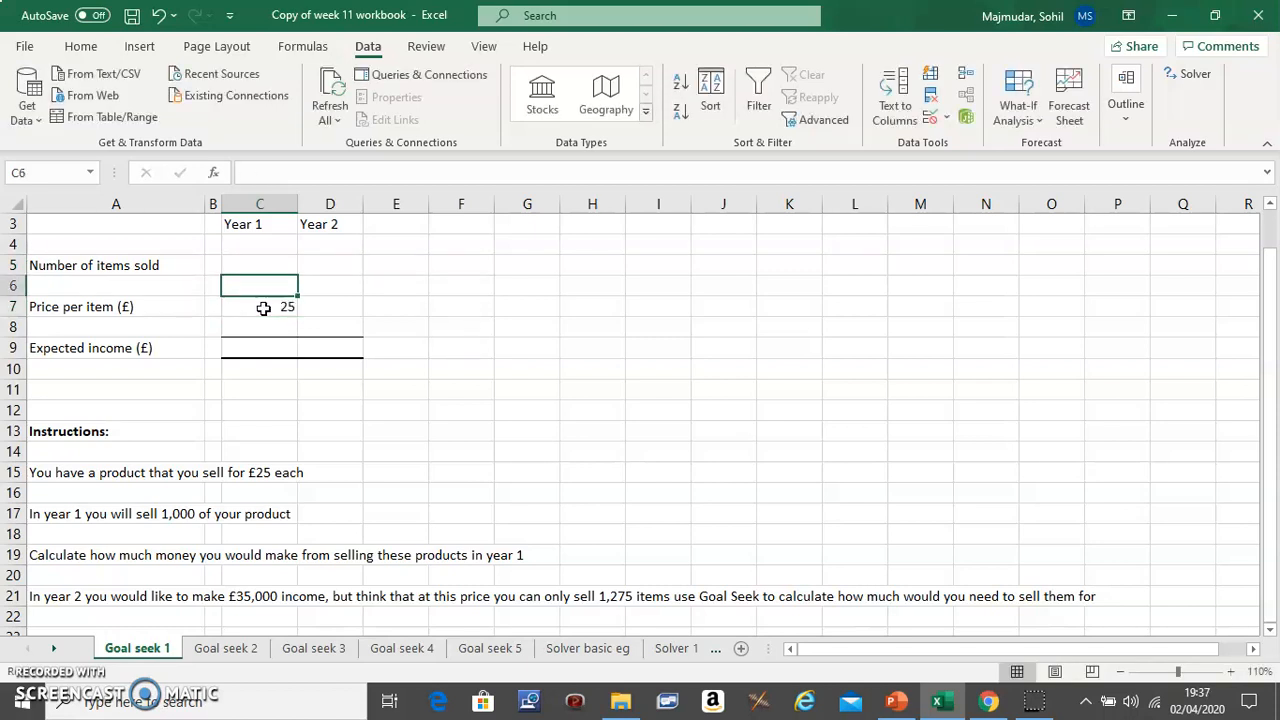
{"action": "mouse_move", "coordinate": [38, 511]}
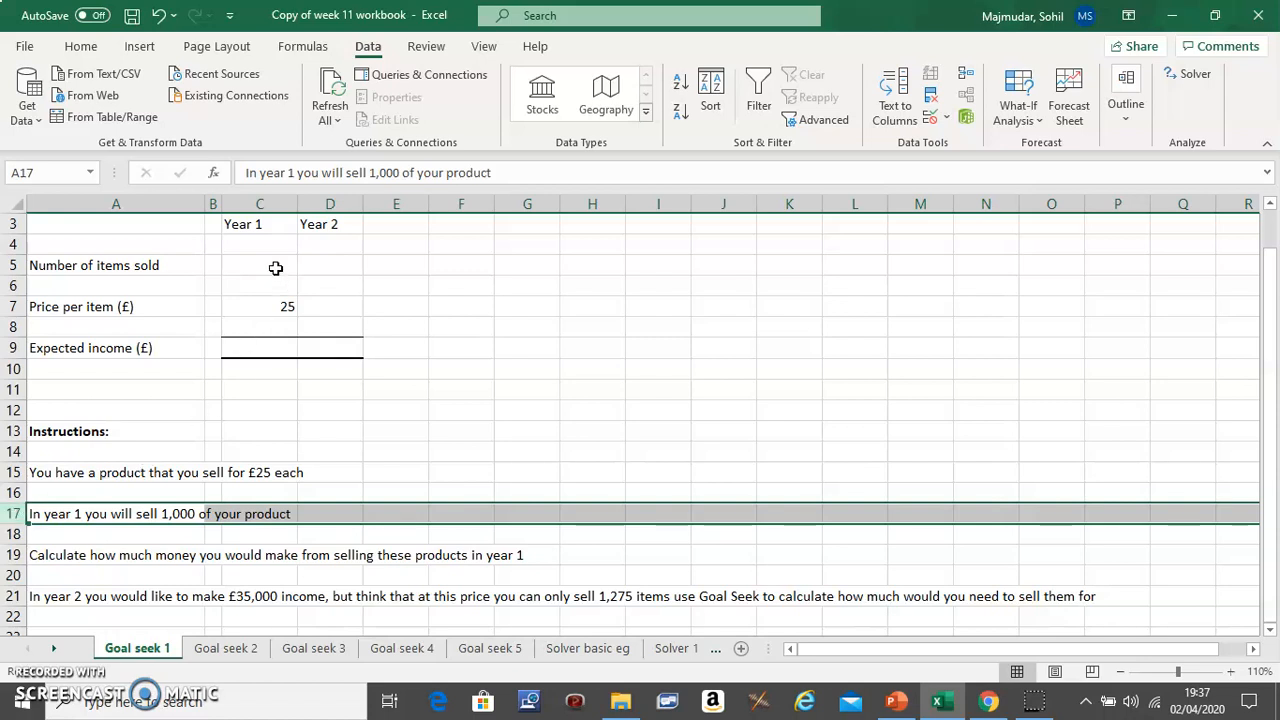
{"action": "left_click", "coordinate": [259, 265]}
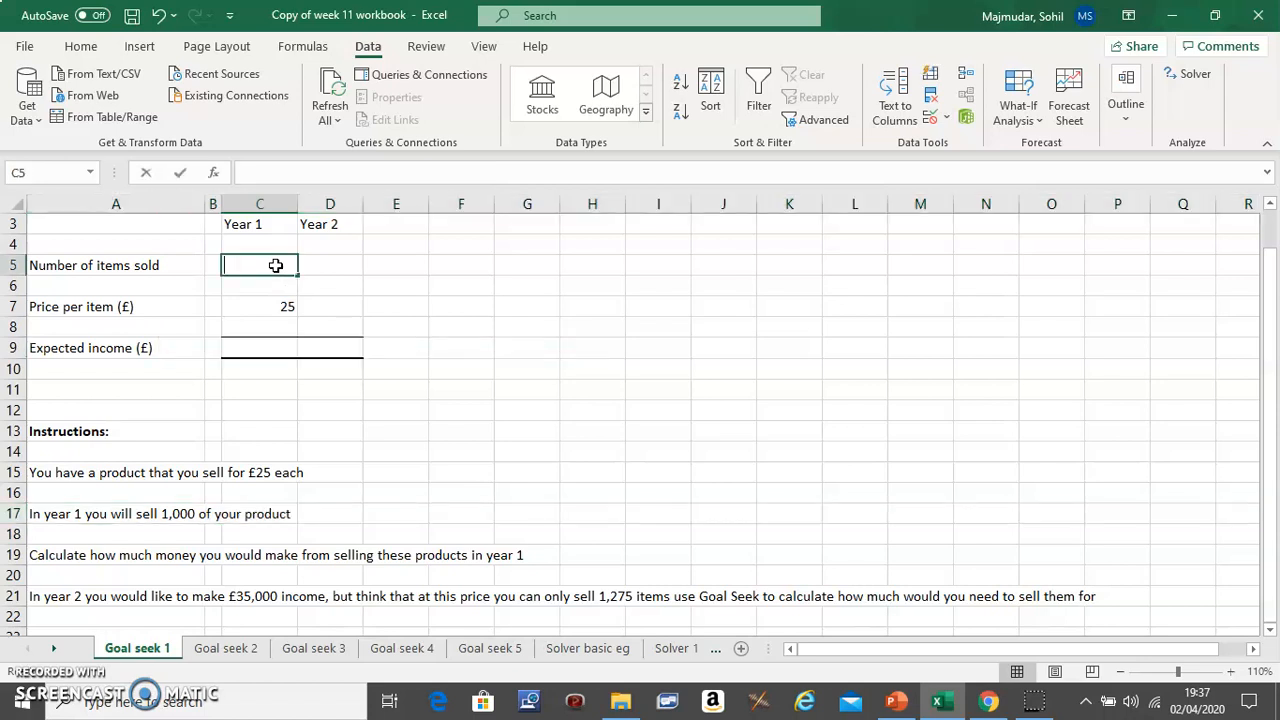
{"action": "type", "text": "1000"}
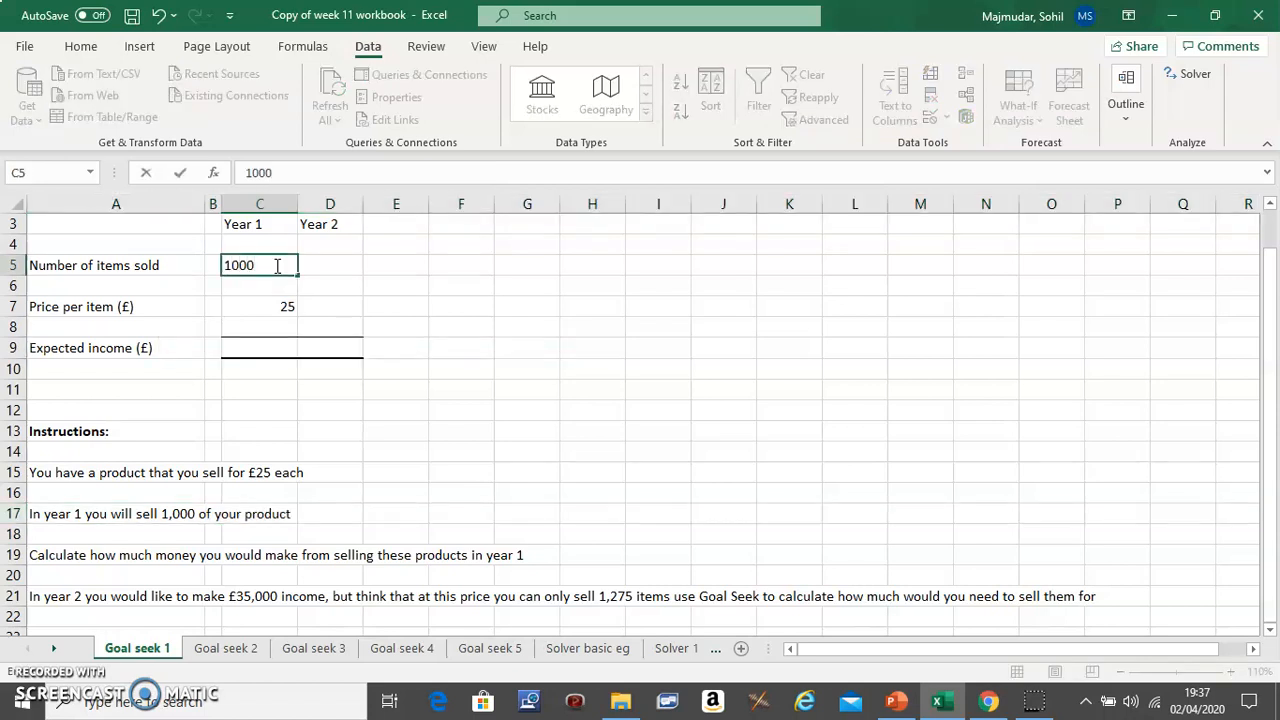
{"action": "key", "text": "enter"}
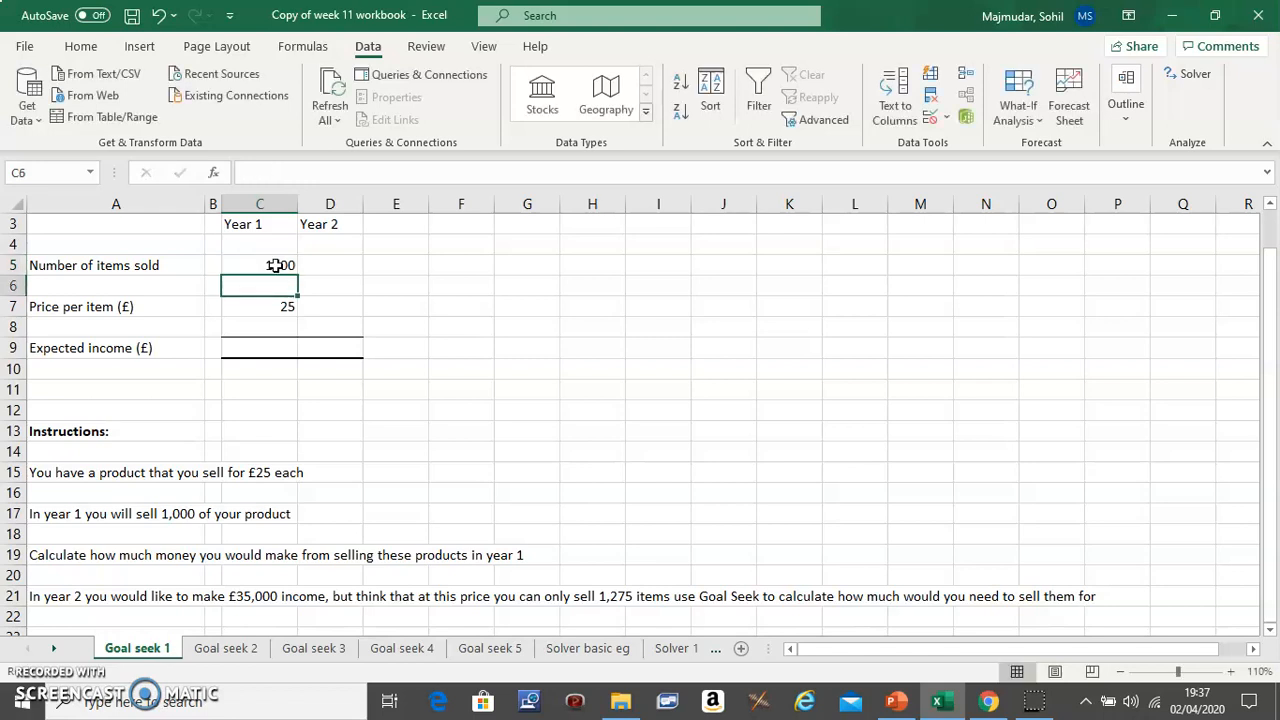
{"action": "left_click", "coordinate": [259, 347]}
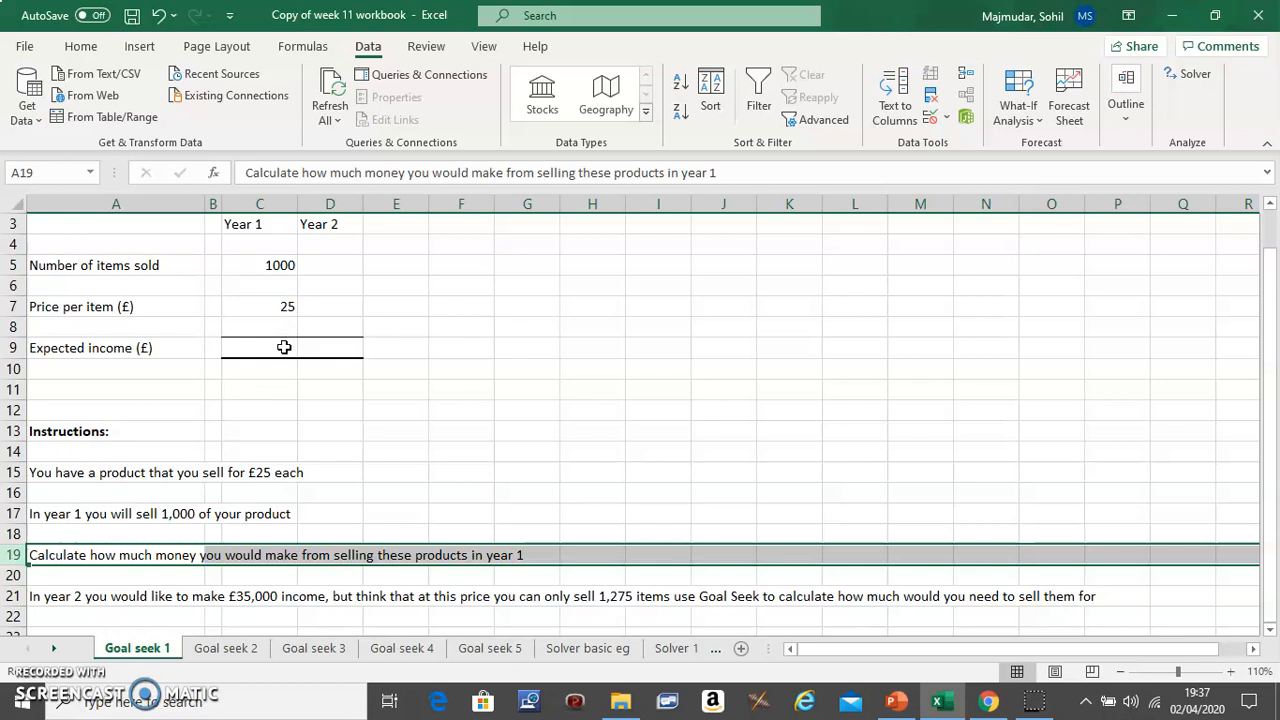
Enter =C5*C7 in C9 so Year 1 expected income shows 25,000.
{"action": "left_click", "coordinate": [259, 347]}
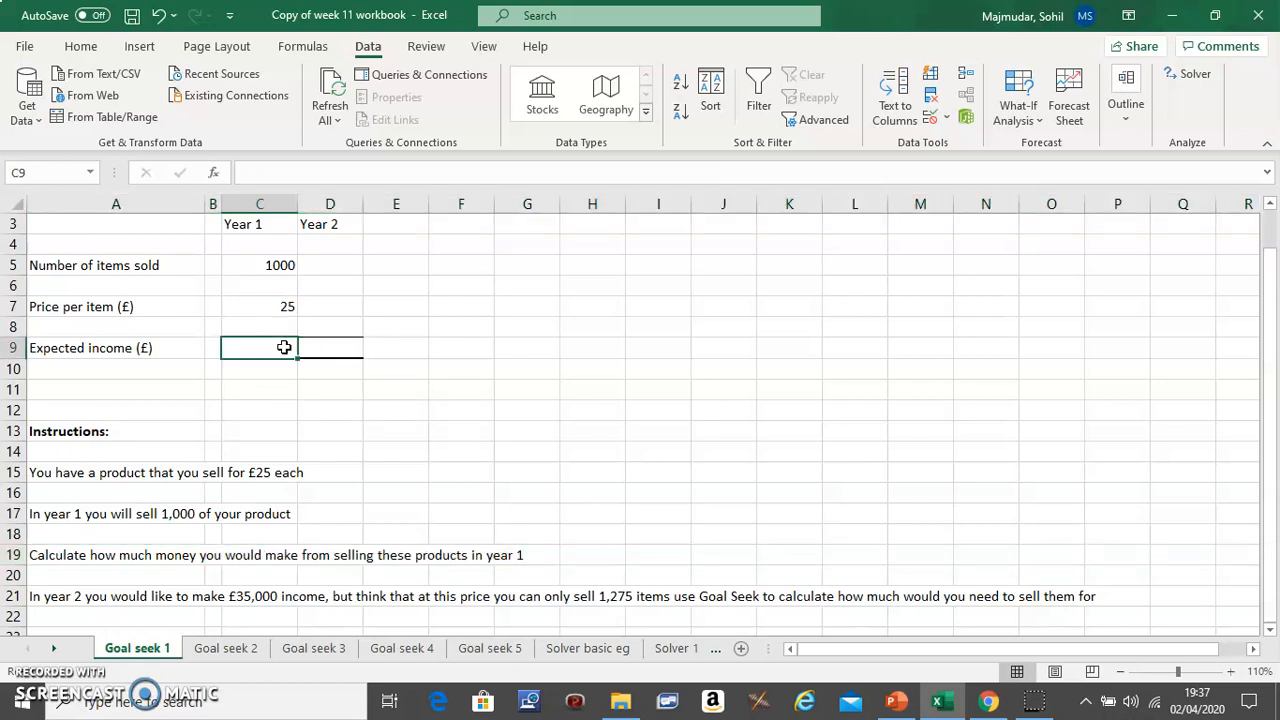
{"action": "type", "text": "="}
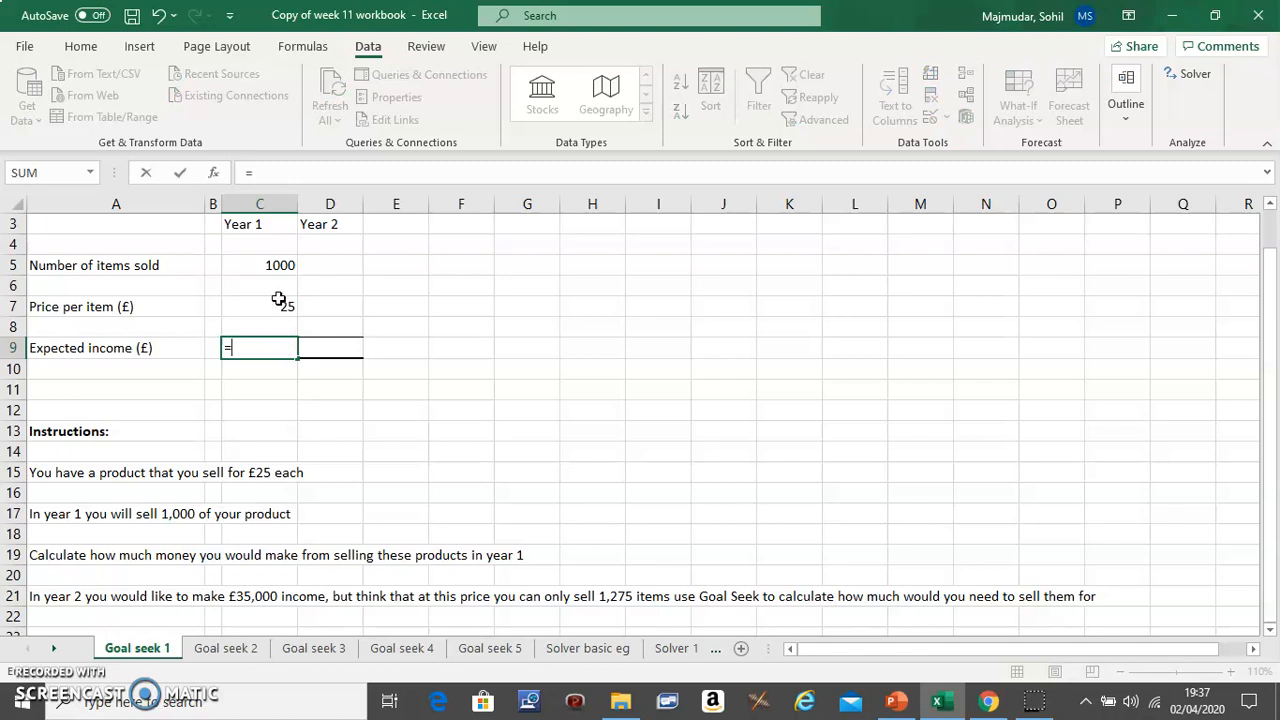
{"action": "left_click", "coordinate": [259, 265]}
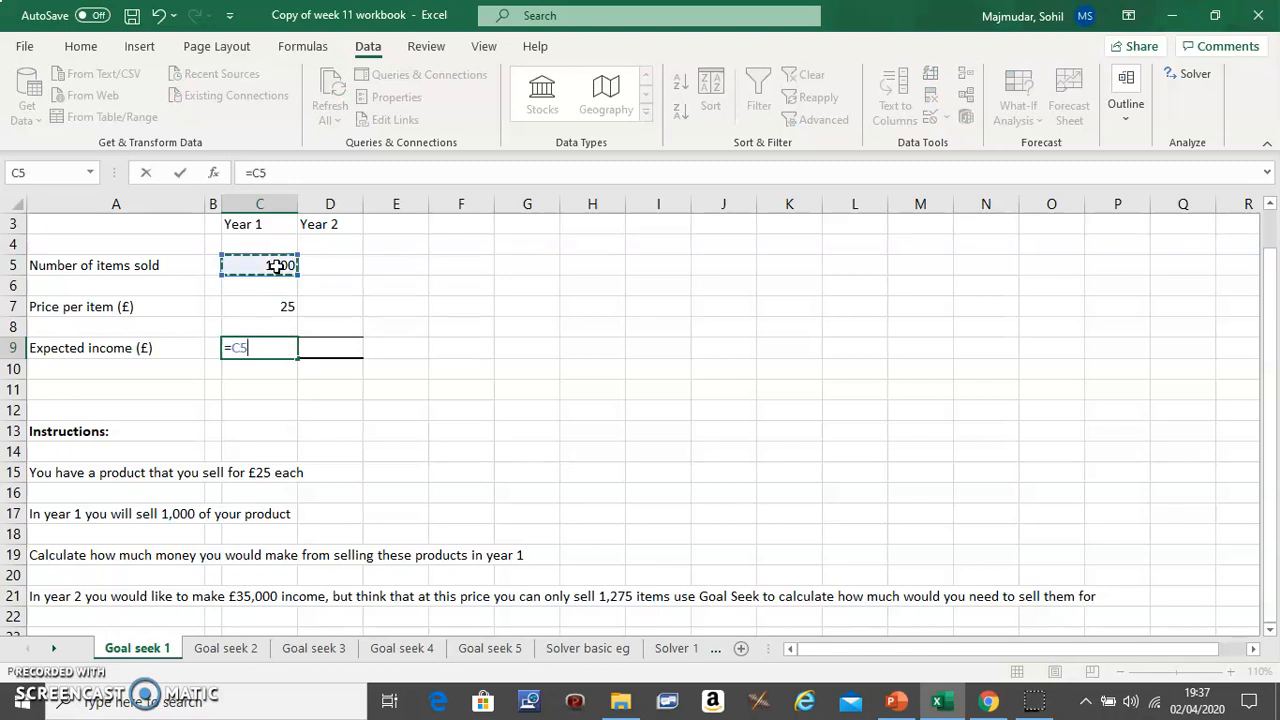
{"action": "type", "text": "*"}
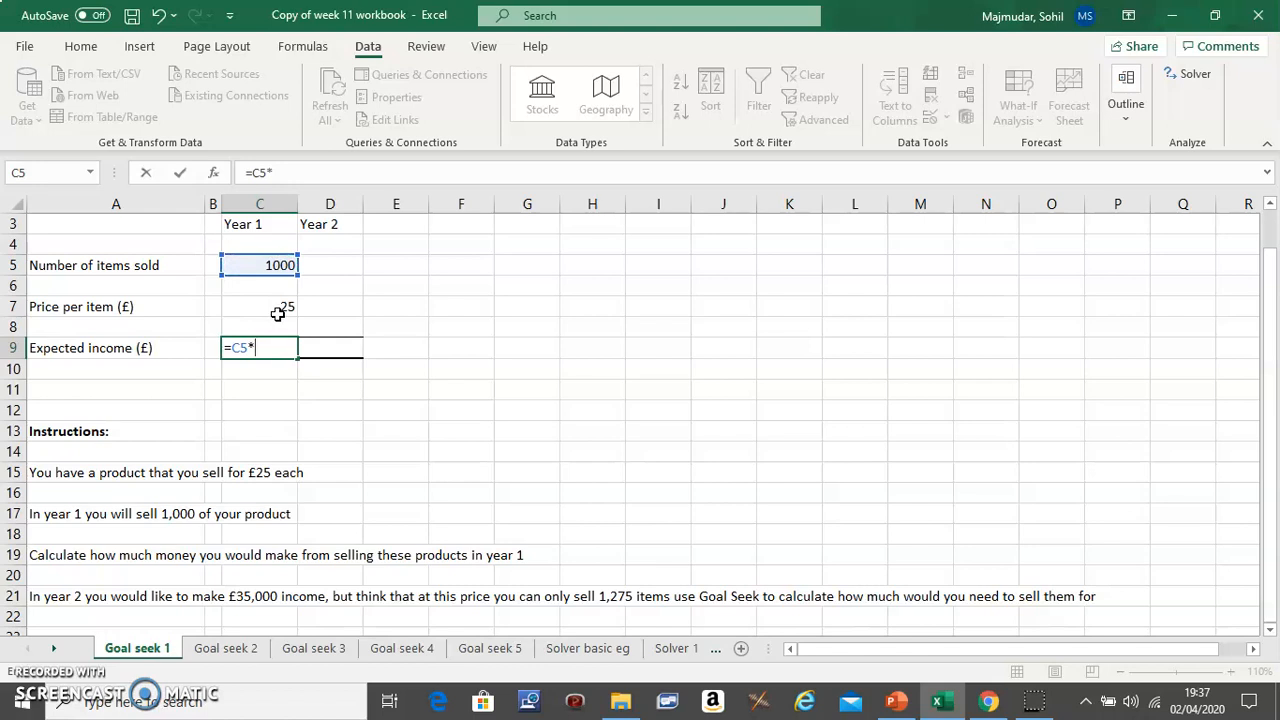
{"action": "left_click", "coordinate": [259, 306]}
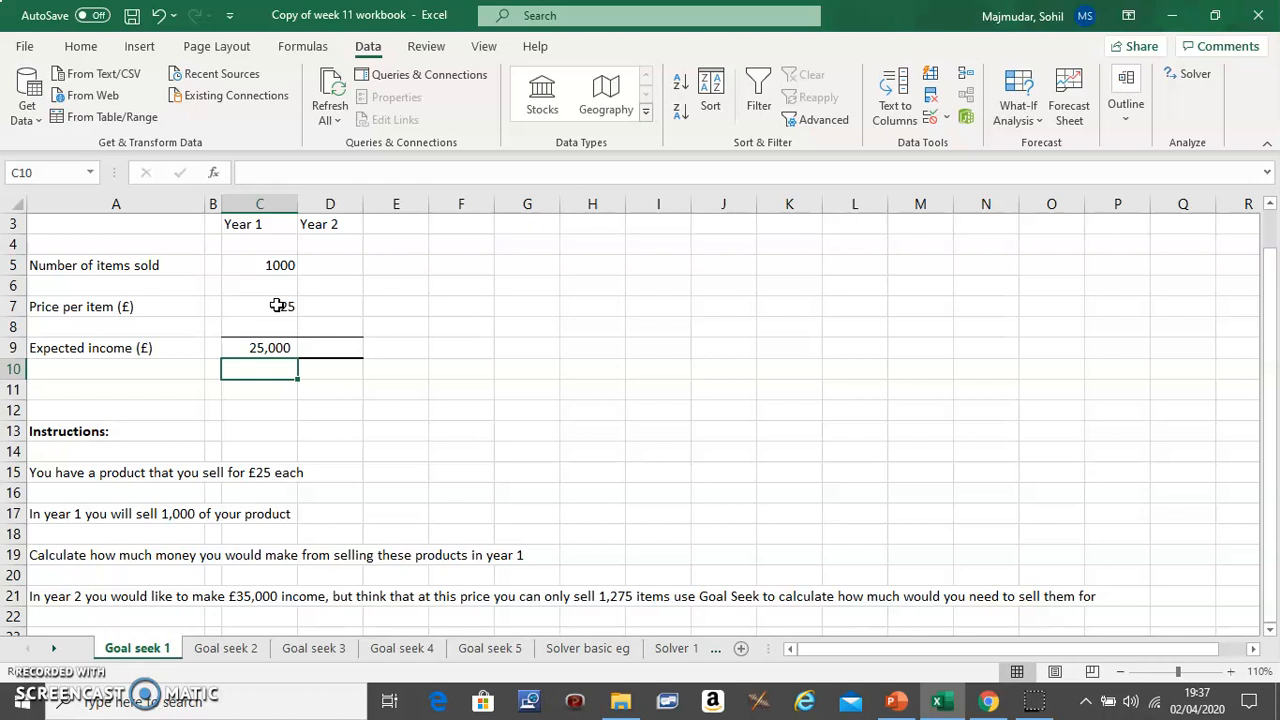
{"action": "mouse_move", "coordinate": [56, 583]}
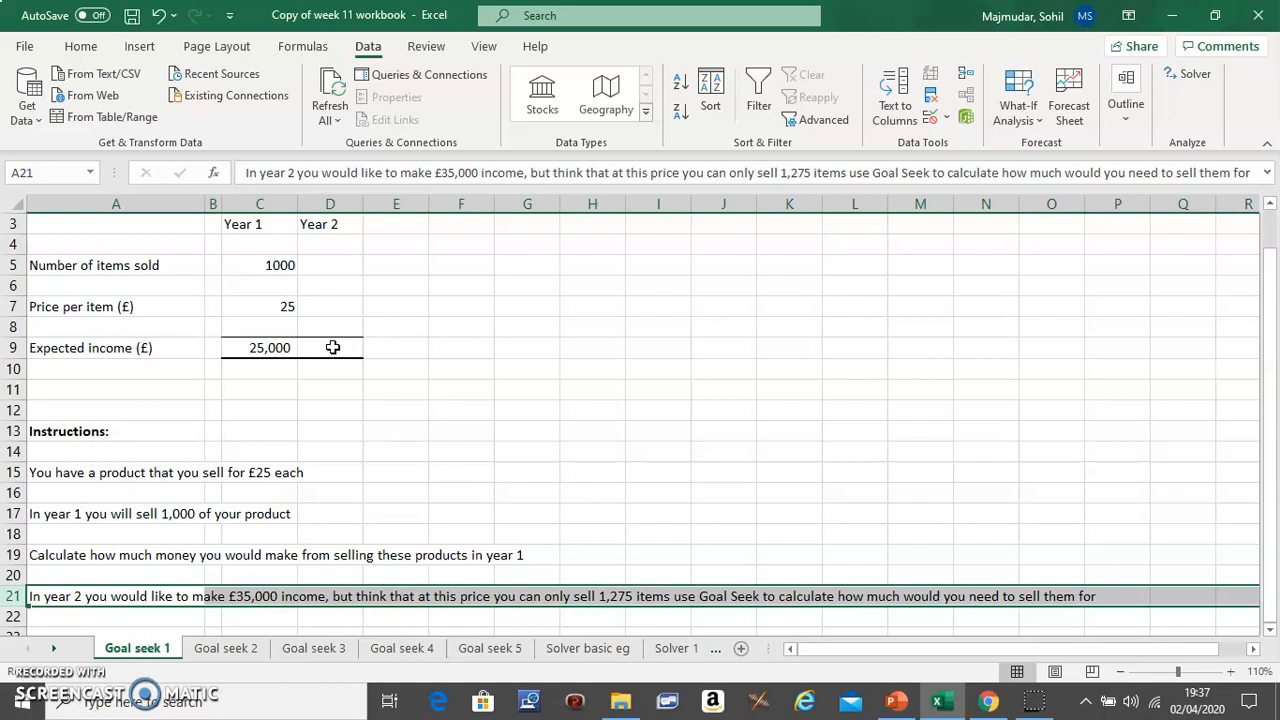
Enter 1275 as the Year 2 items sold in D5.
{"action": "left_click", "coordinate": [330, 347]}
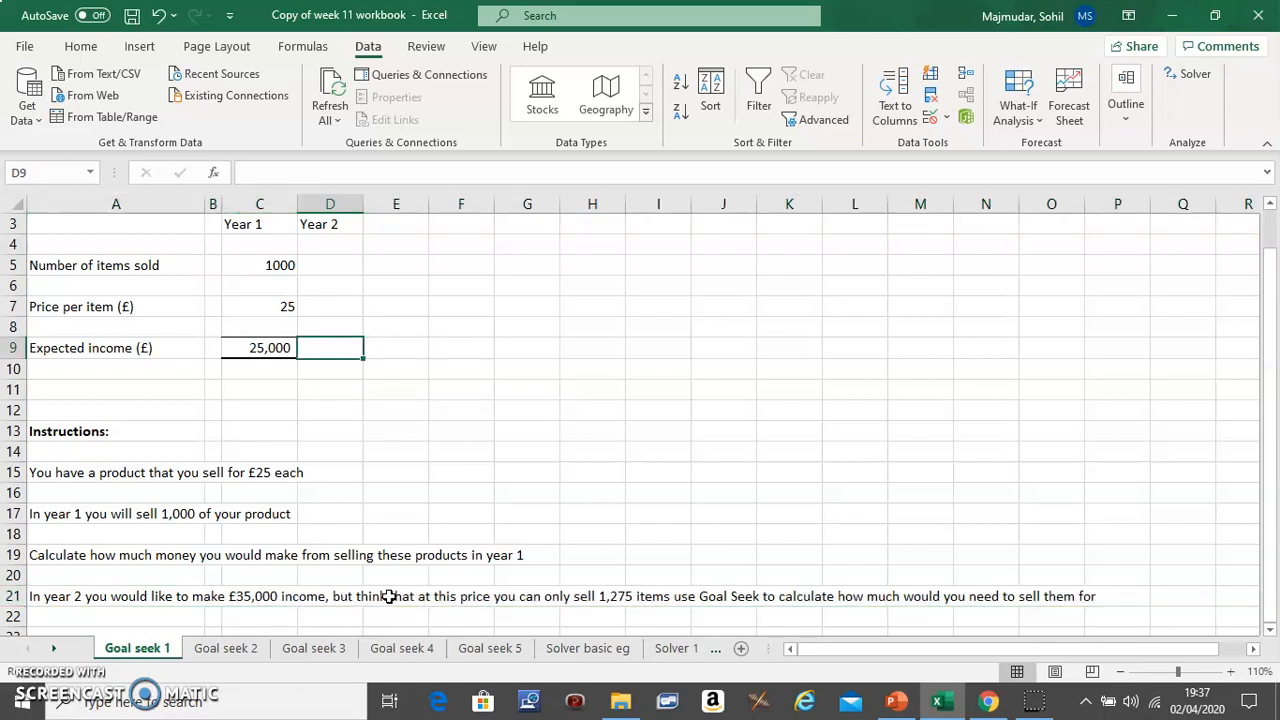
{"action": "mouse_move", "coordinate": [590, 605]}
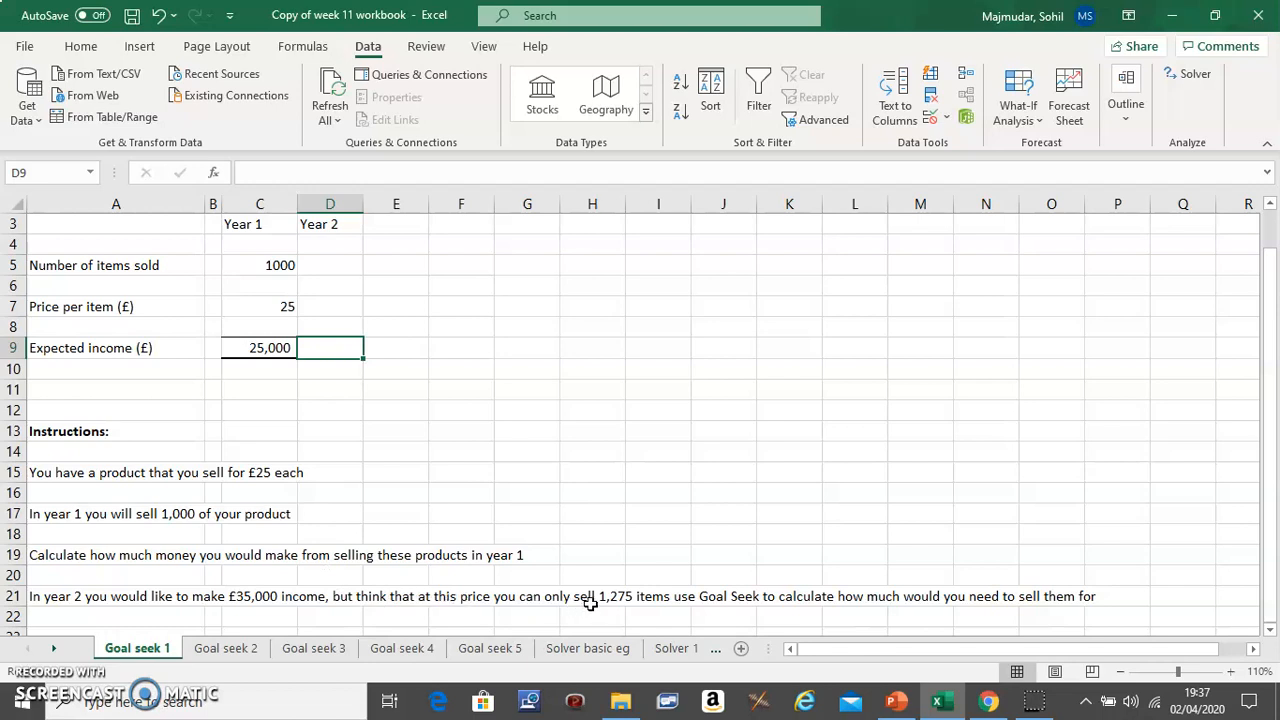
{"action": "mouse_move", "coordinate": [440, 376]}
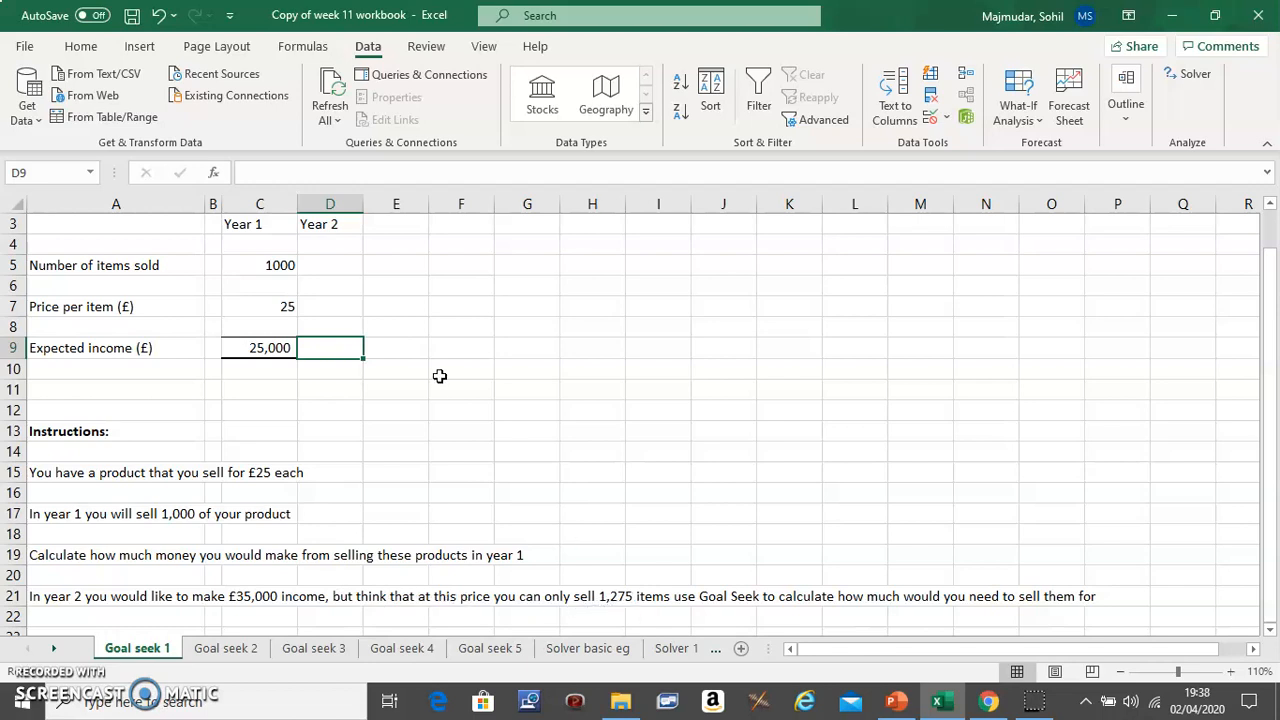
{"action": "left_click", "coordinate": [329, 265]}
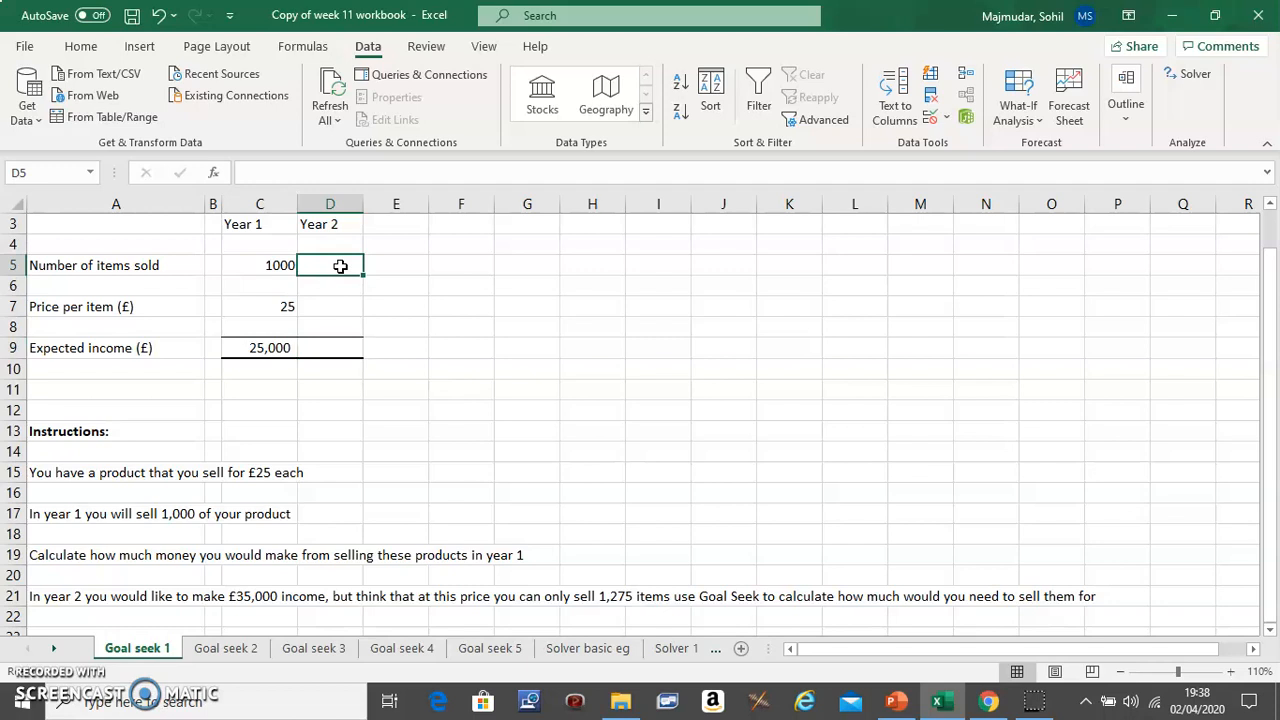
{"action": "type", "text": "1275"}
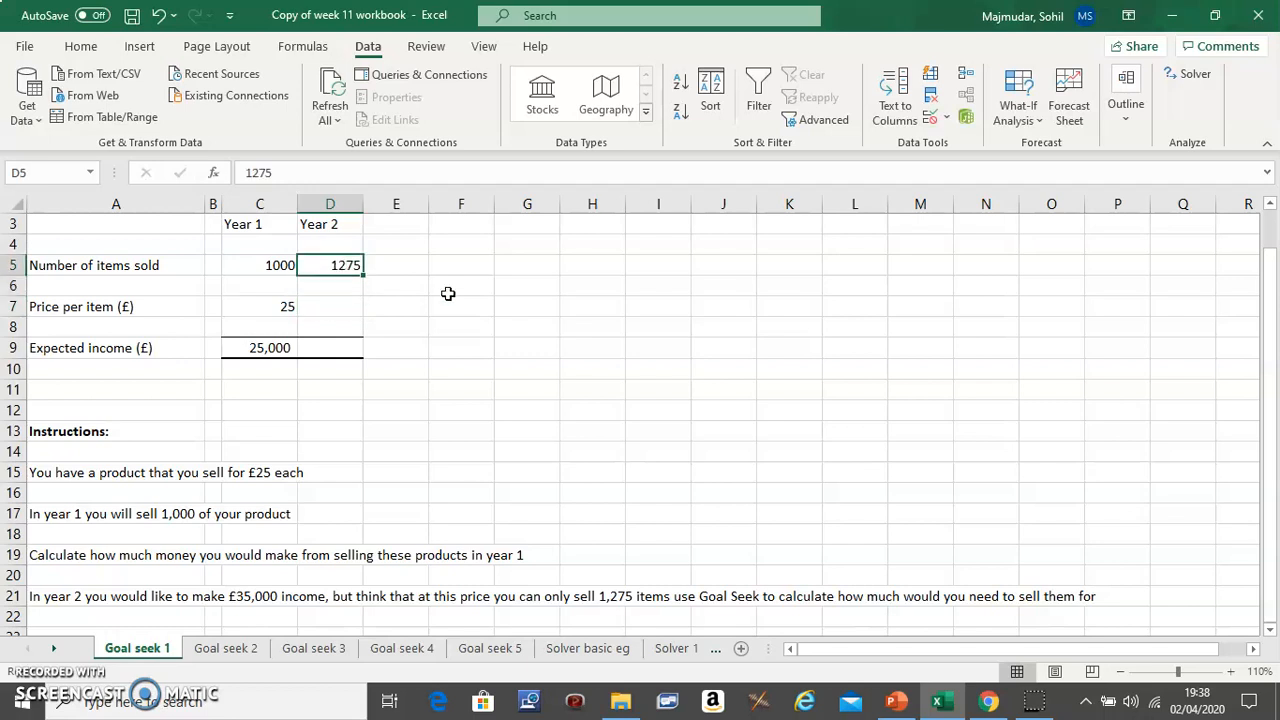
{"action": "mouse_move", "coordinate": [749, 426]}
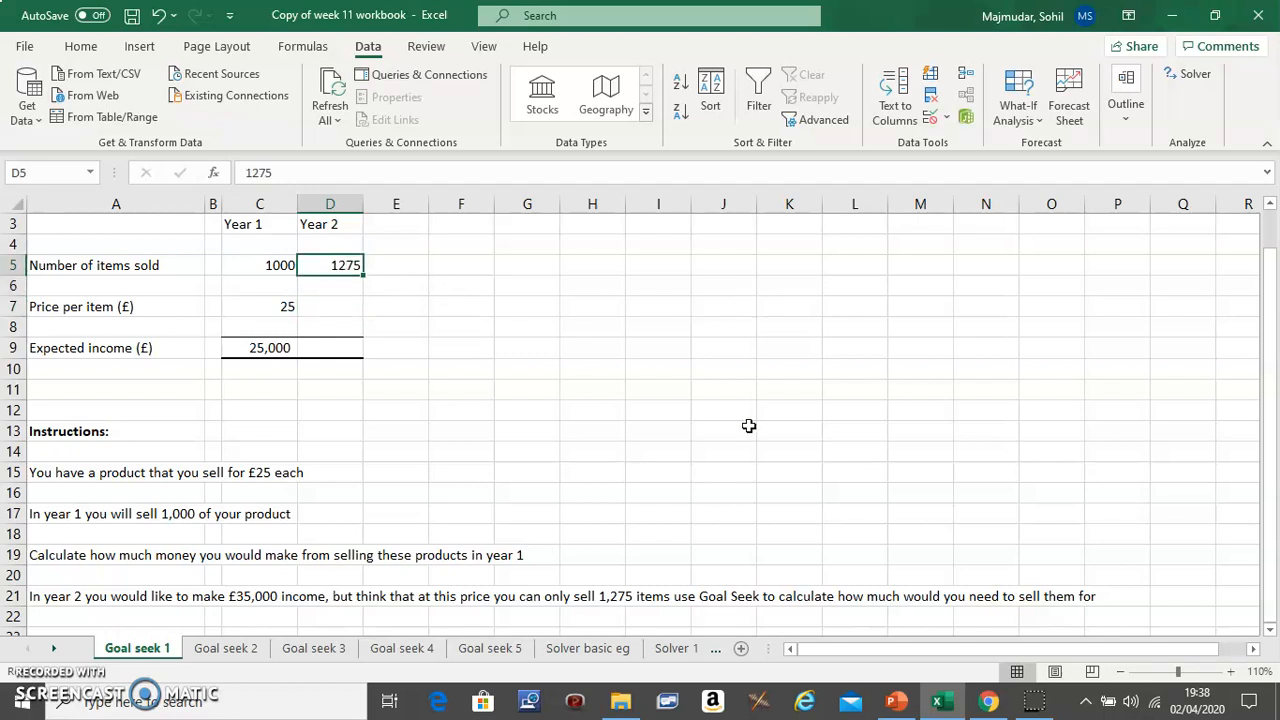
{"action": "mouse_move", "coordinate": [783, 604]}
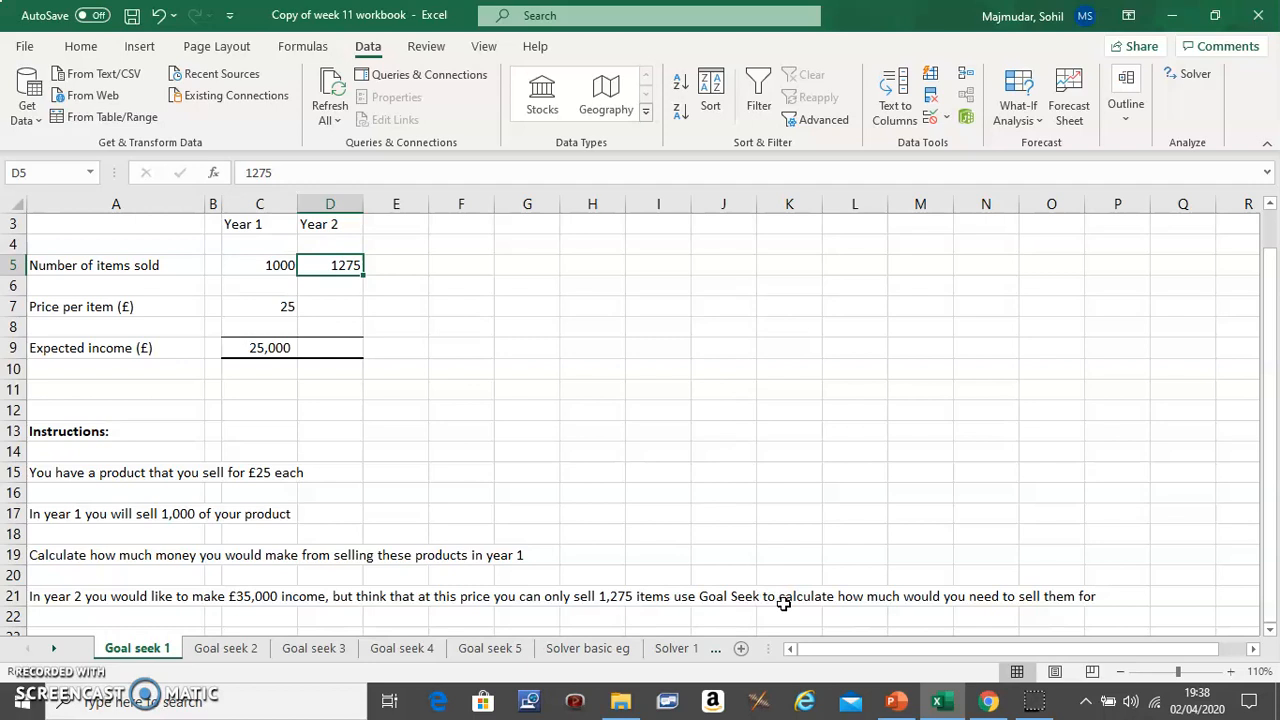
{"action": "mouse_move", "coordinate": [918, 608]}
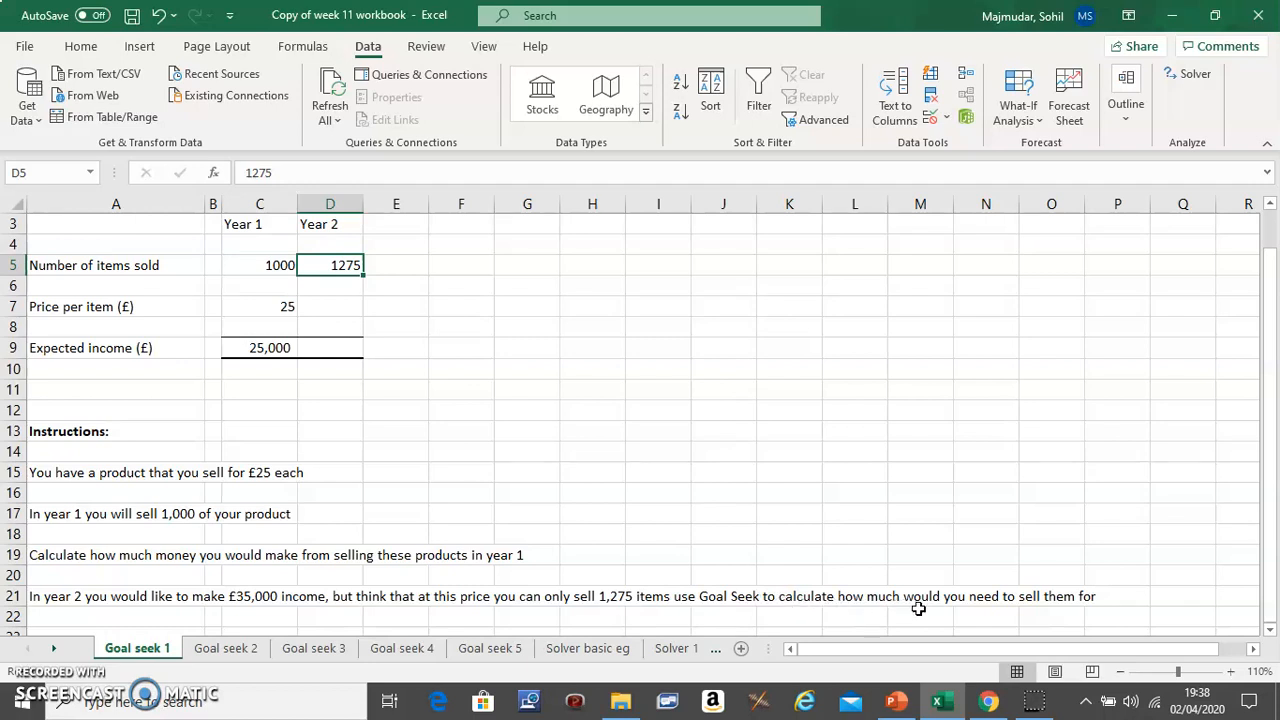
{"action": "mouse_move", "coordinate": [360, 301]}
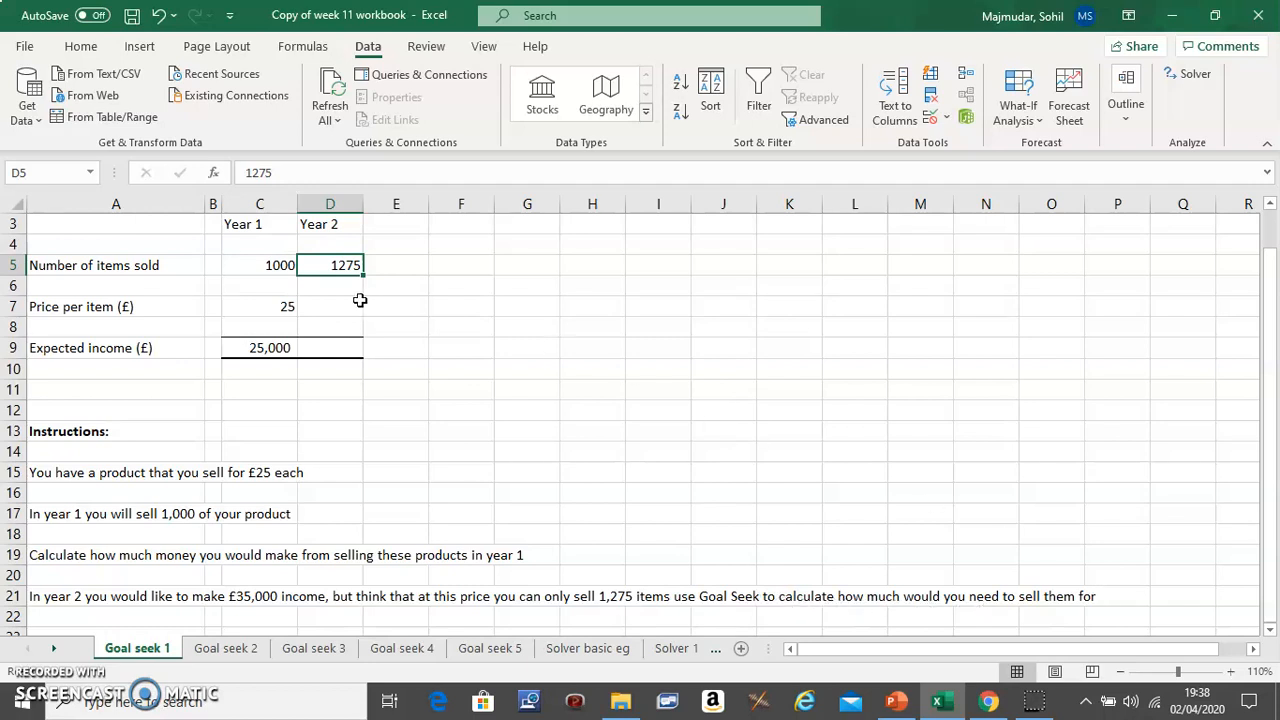
{"action": "left_click", "coordinate": [329, 306]}
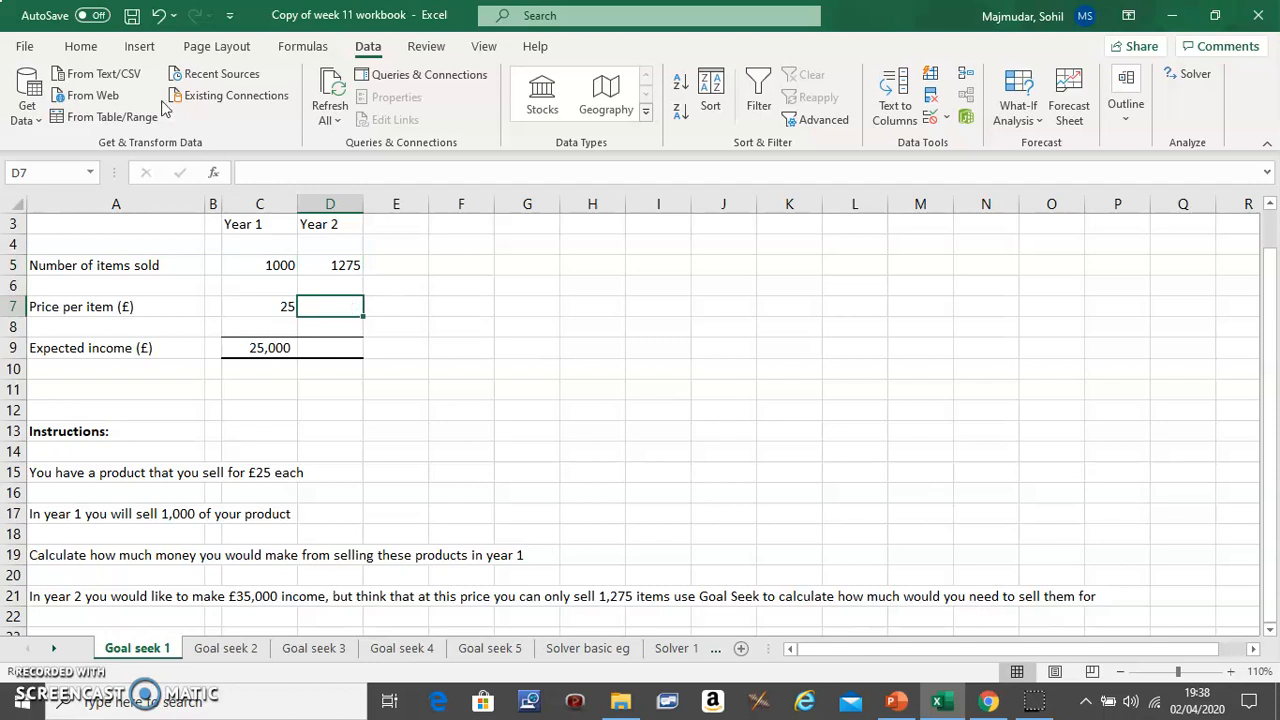
Fill D7 and H5 yellow and label legend cell I5 'Calculate'.
{"action": "left_click", "coordinate": [80, 46]}
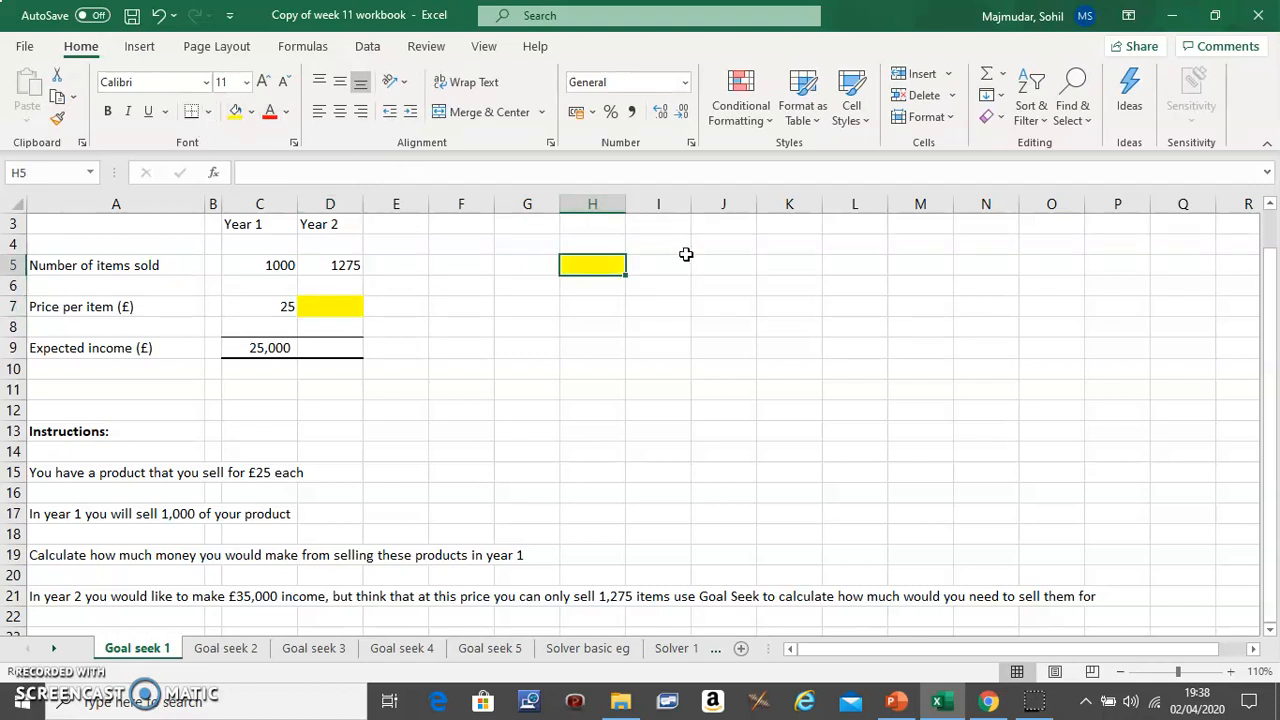
{"action": "type", "text": "CAc"}
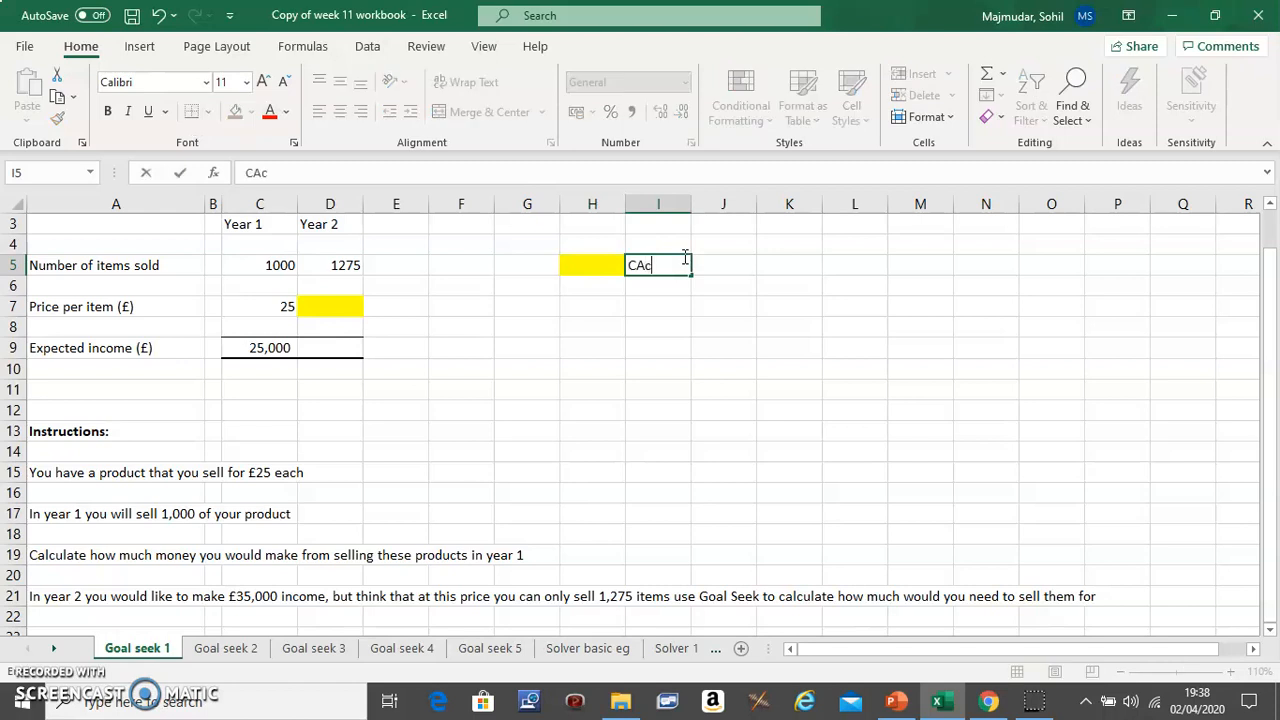
{"action": "key", "text": "Backspace"}
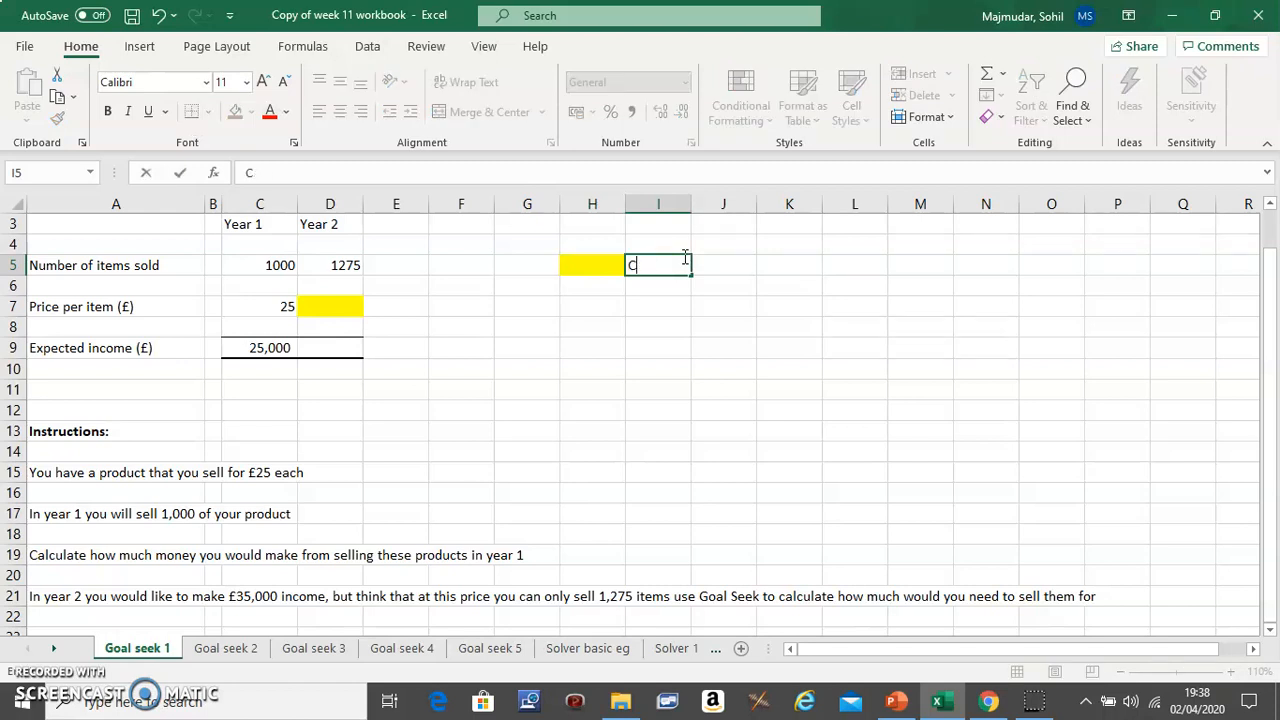
{"action": "type", "text": "alculat"}
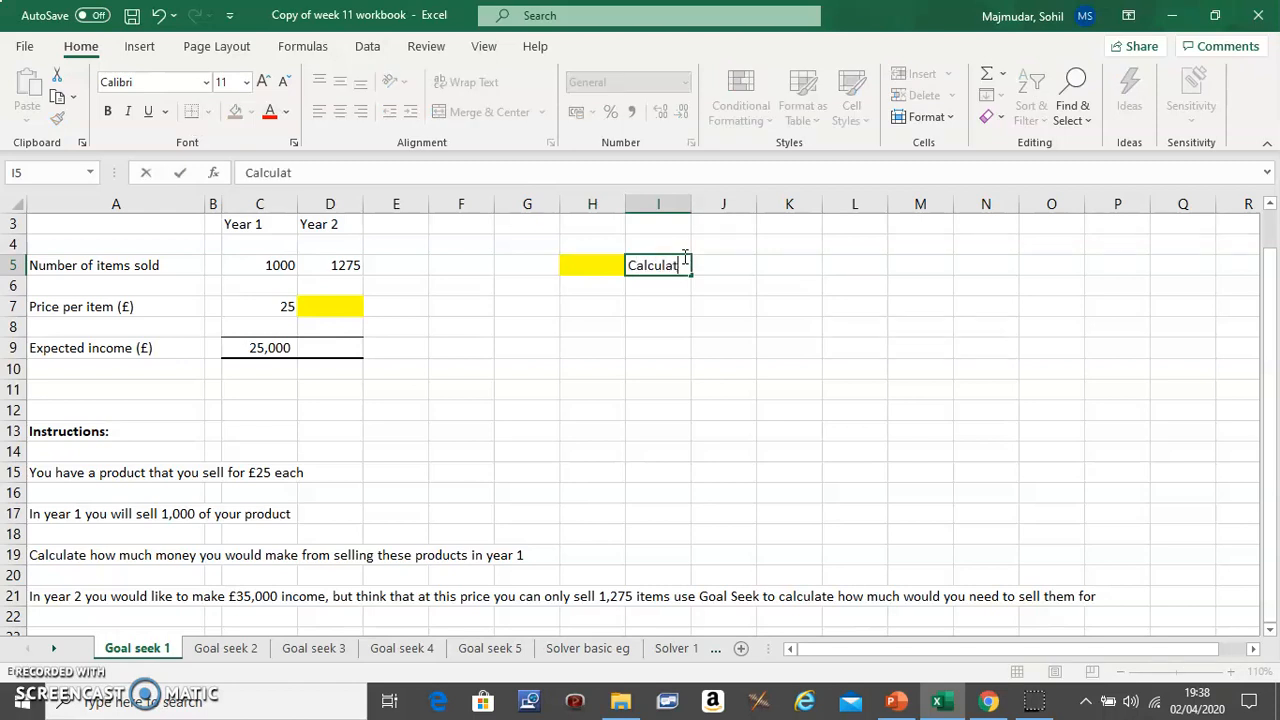
{"action": "type", "text": "e"}
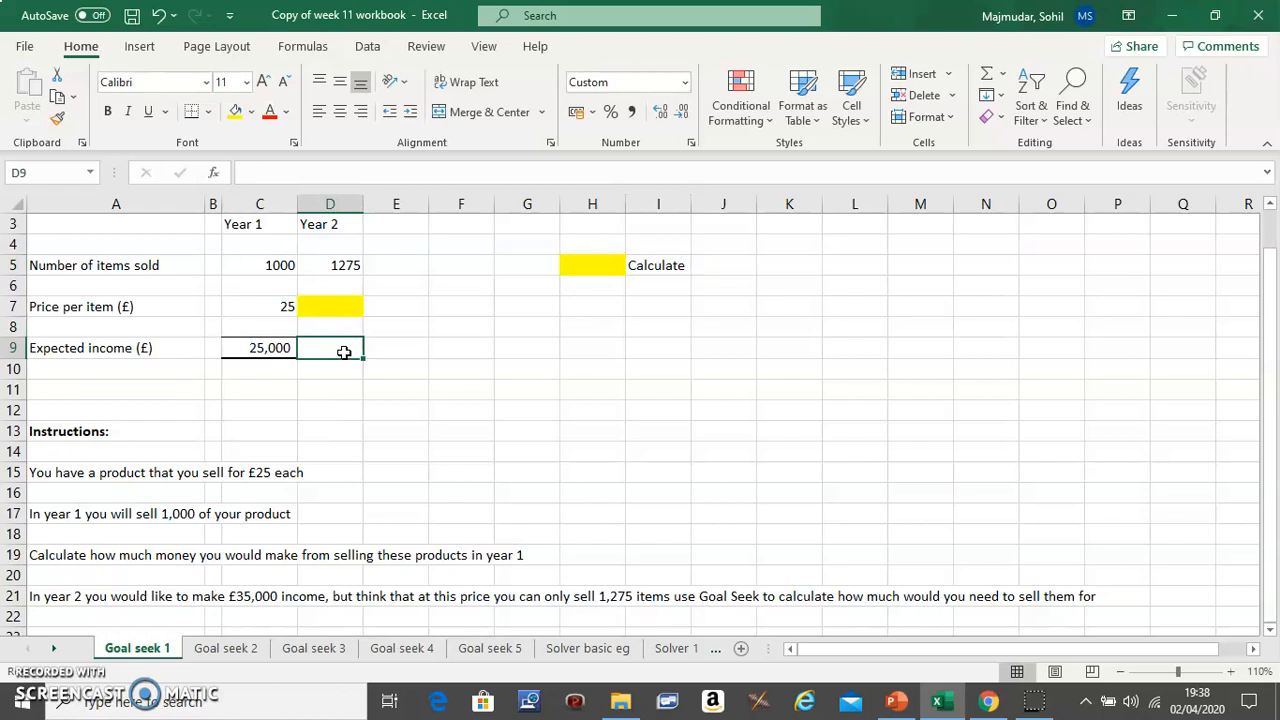
Put =D5*D7 in D9, shade D9 and H6 blue, and label I6 'KNOW'.
{"action": "left_click", "coordinate": [259, 347]}
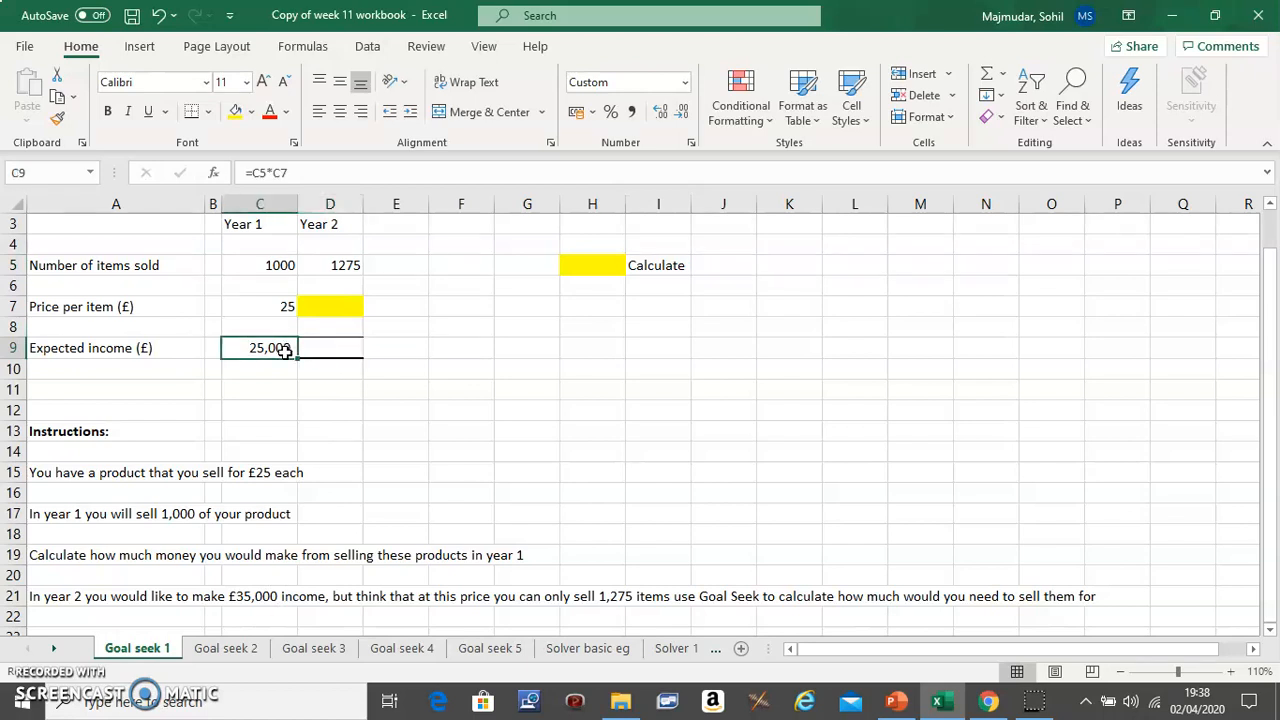
{"action": "mouse_move", "coordinate": [298, 358]}
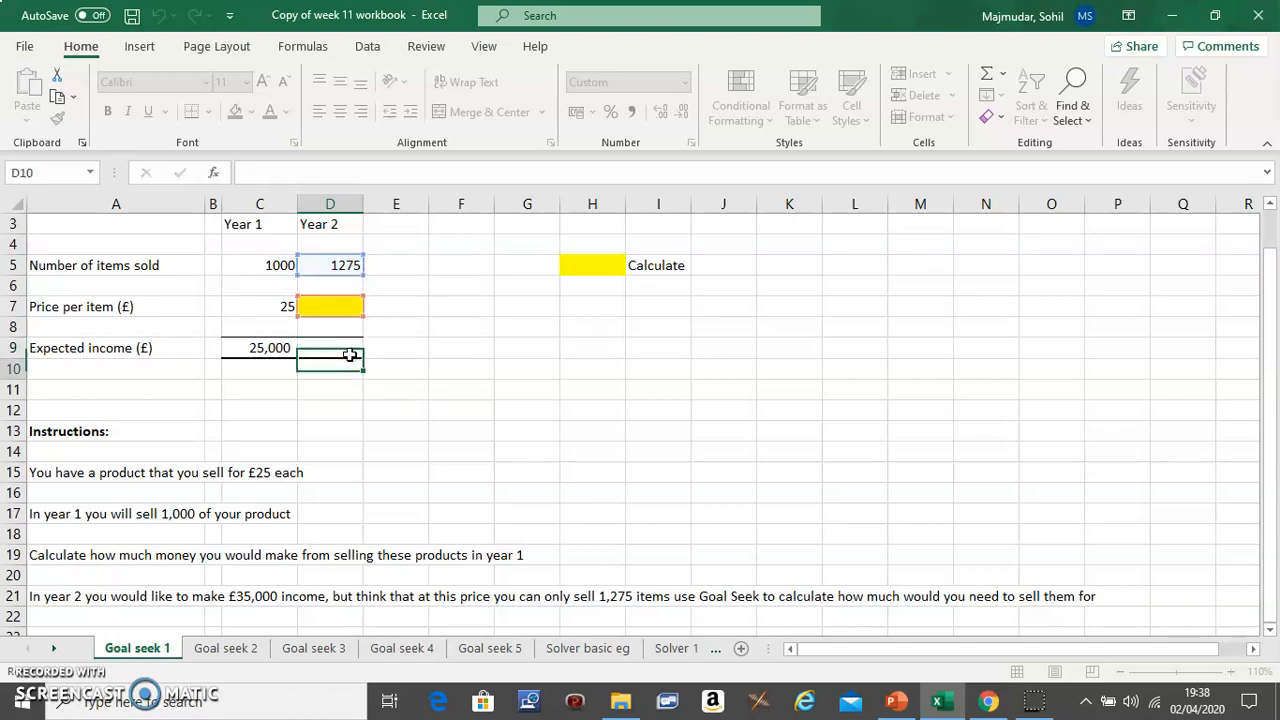
{"action": "left_click", "coordinate": [329, 347]}
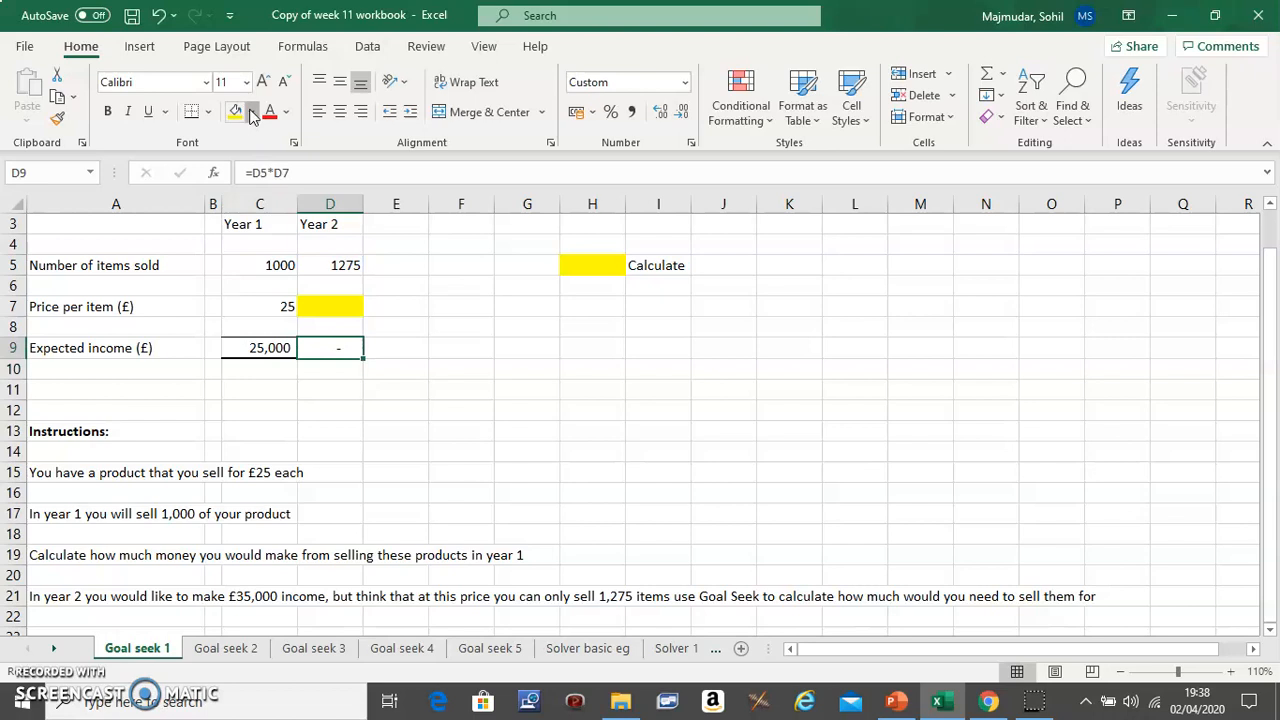
{"action": "left_click", "coordinate": [251, 111]}
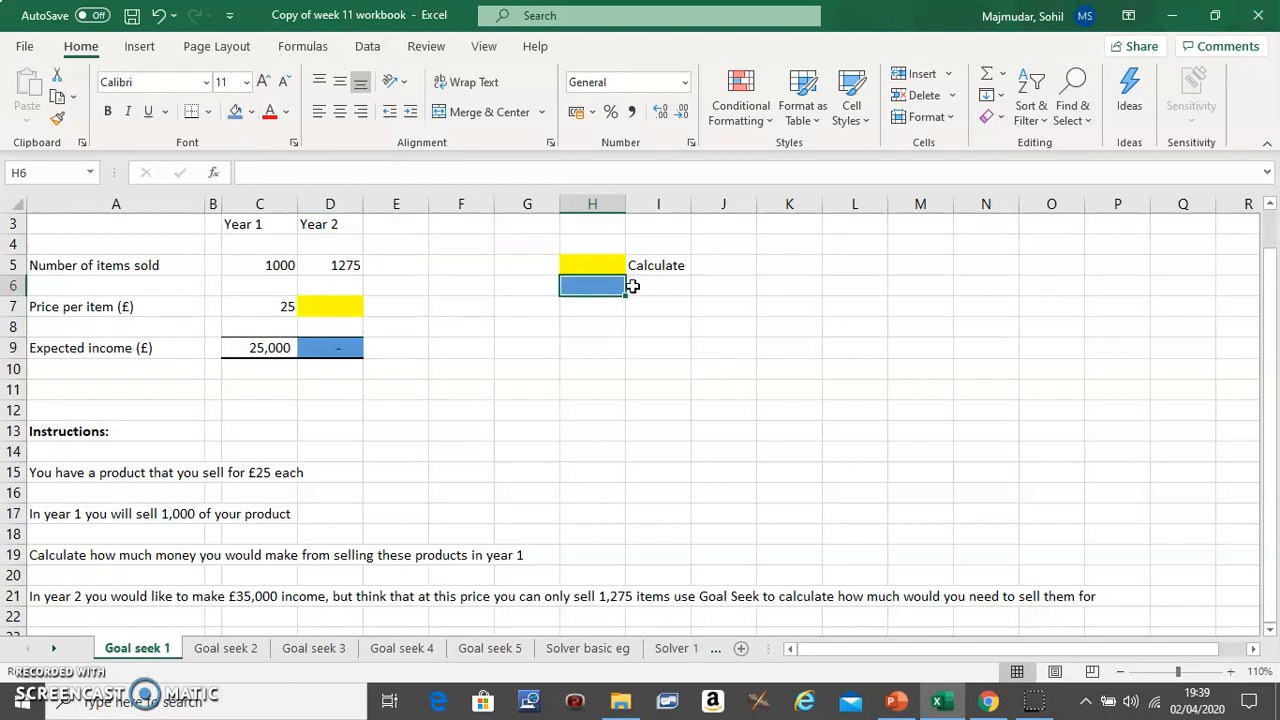
{"action": "type", "text": "K"}
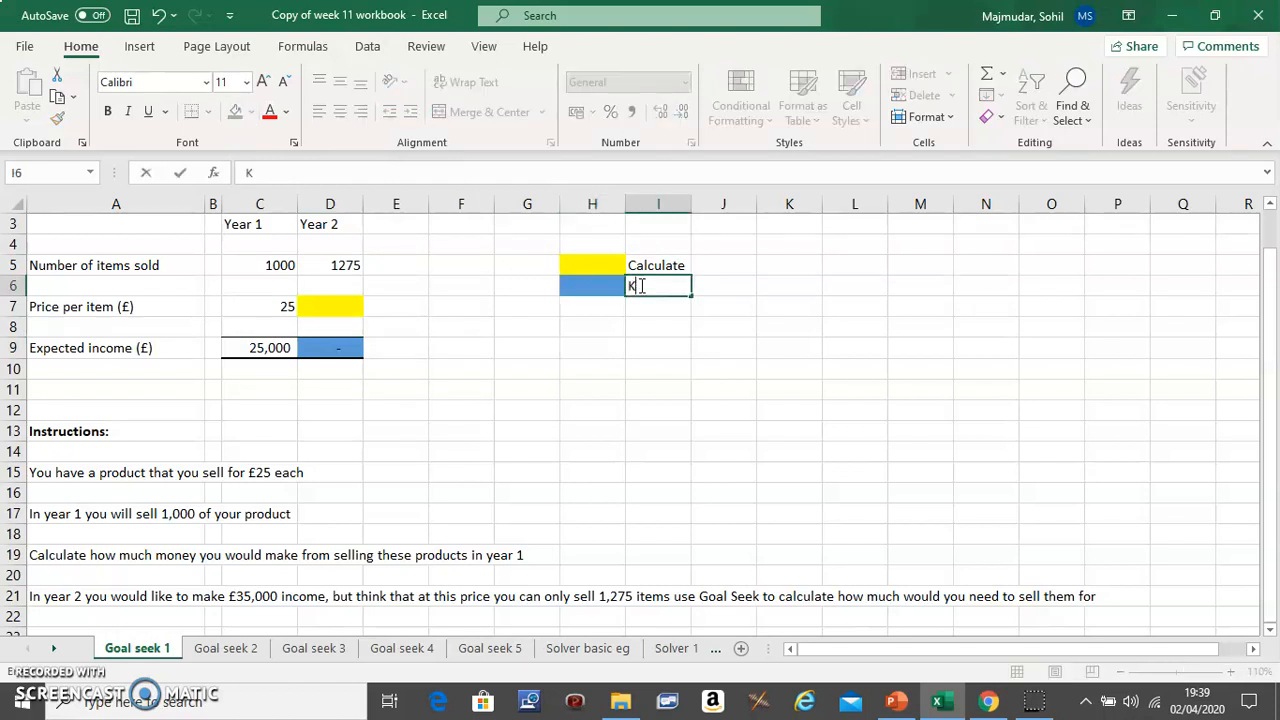
{"action": "type", "text": "NOW"}
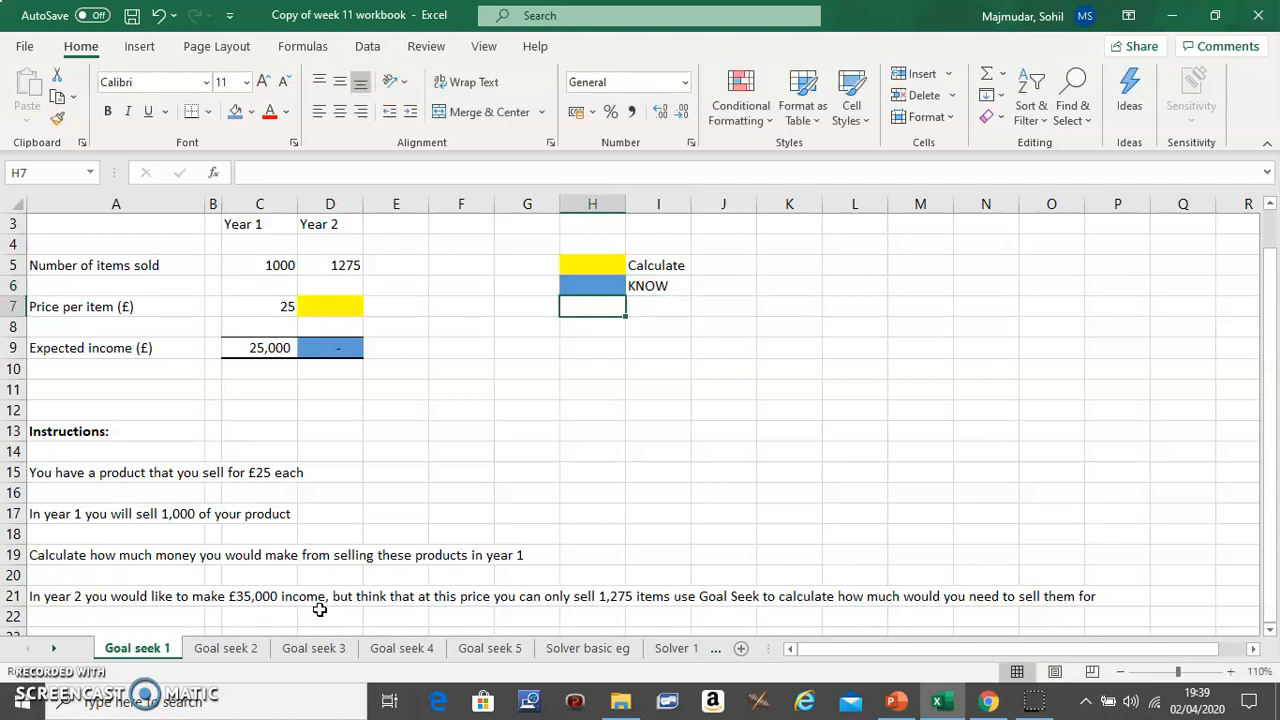
{"action": "mouse_move", "coordinate": [508, 409]}
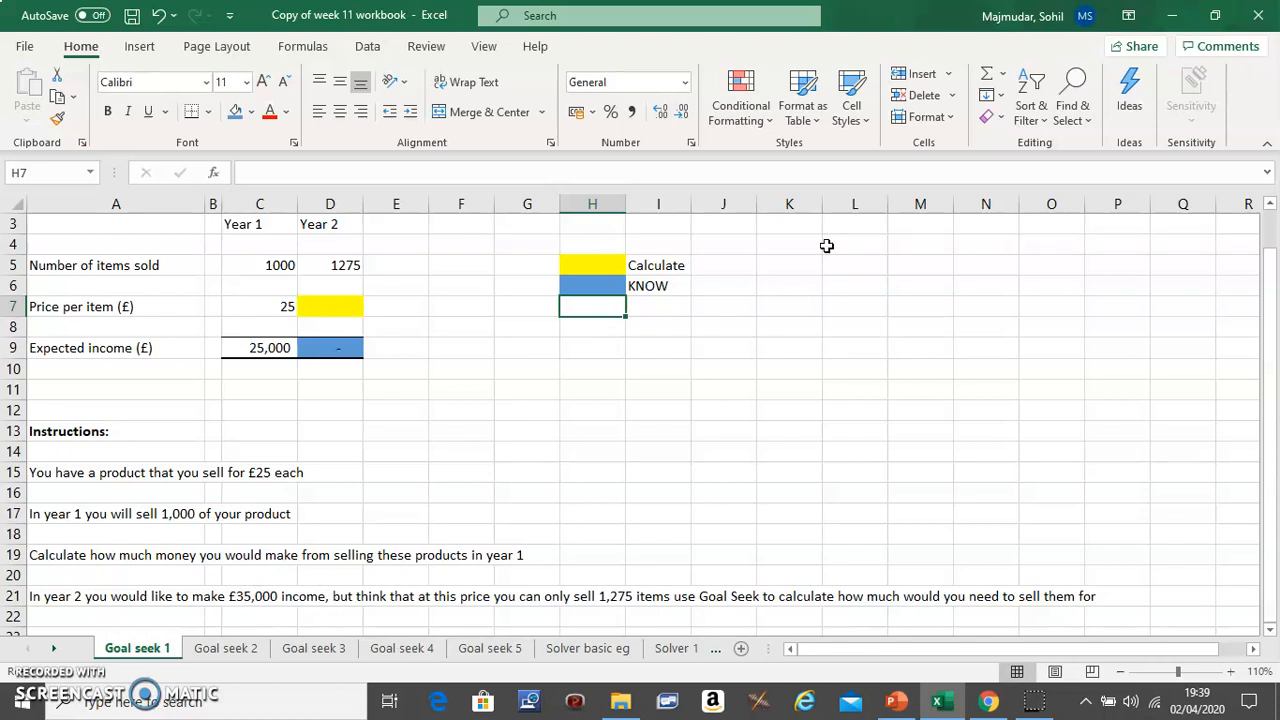
{"action": "mouse_move", "coordinate": [368, 46]}
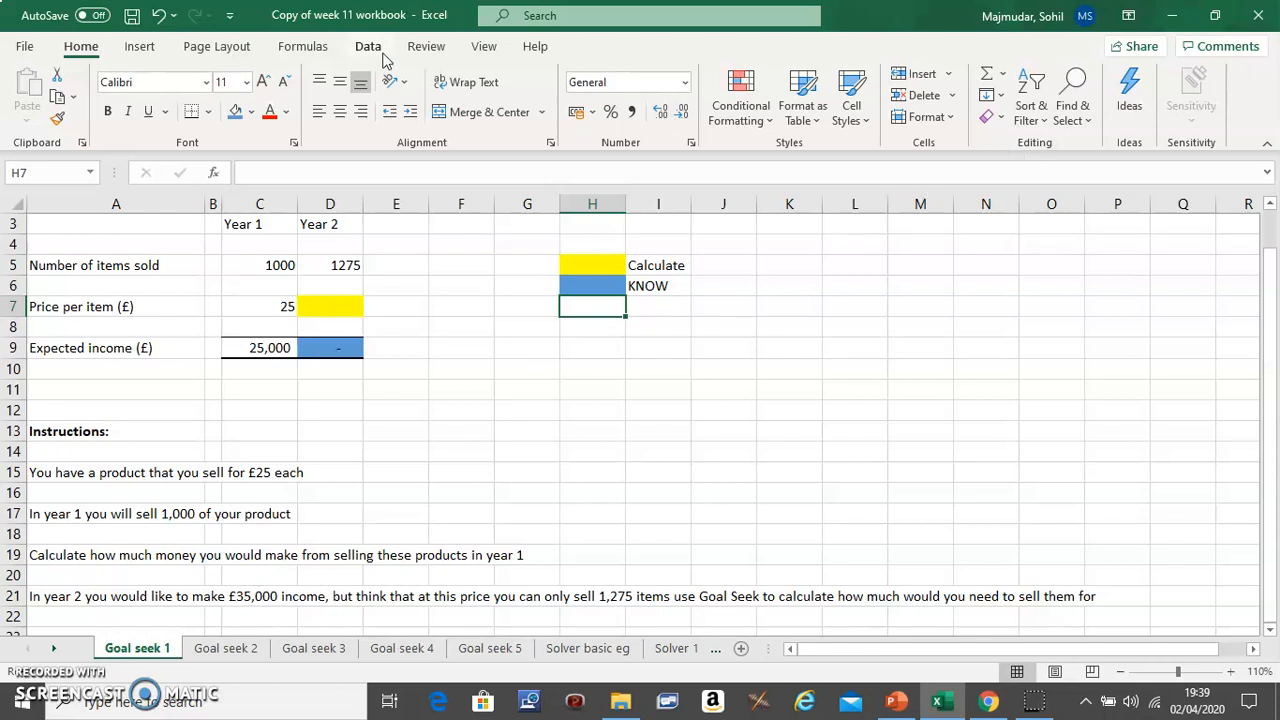
Run Goal Seek setting D9 to 35000 by changing the Year 2 price in D7.
{"action": "left_click", "coordinate": [368, 46]}
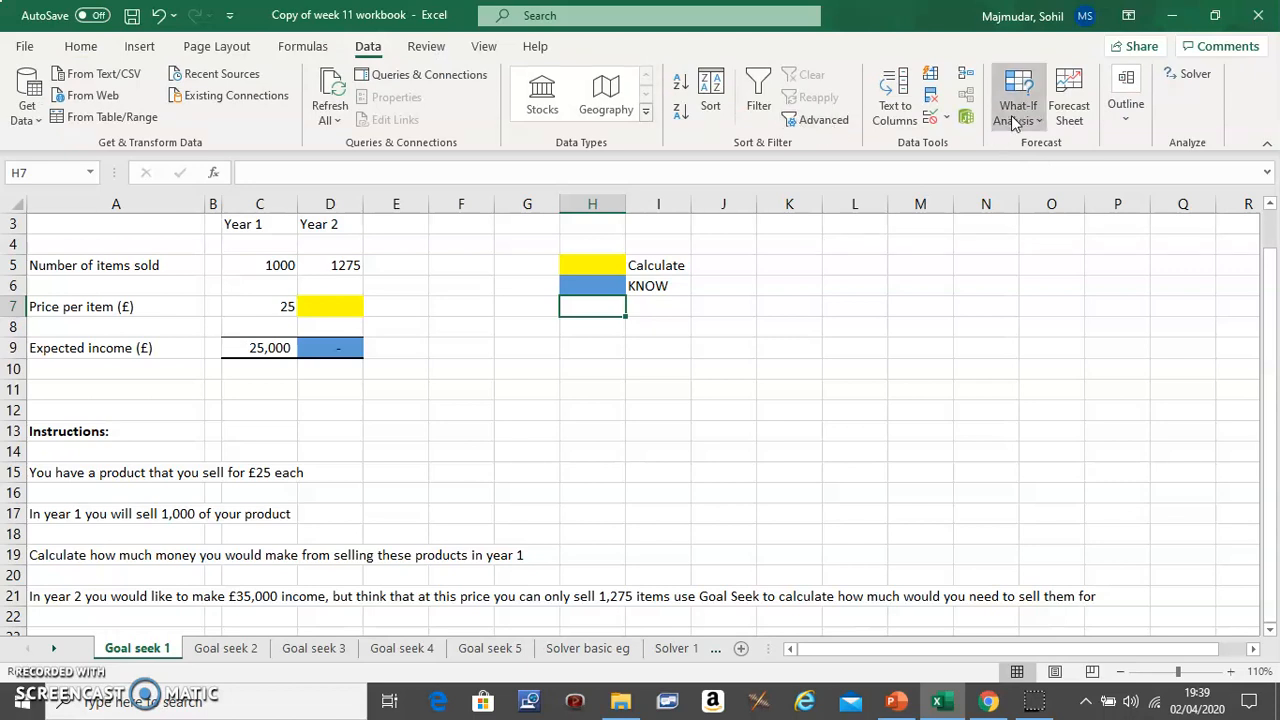
{"action": "left_click", "coordinate": [1018, 95]}
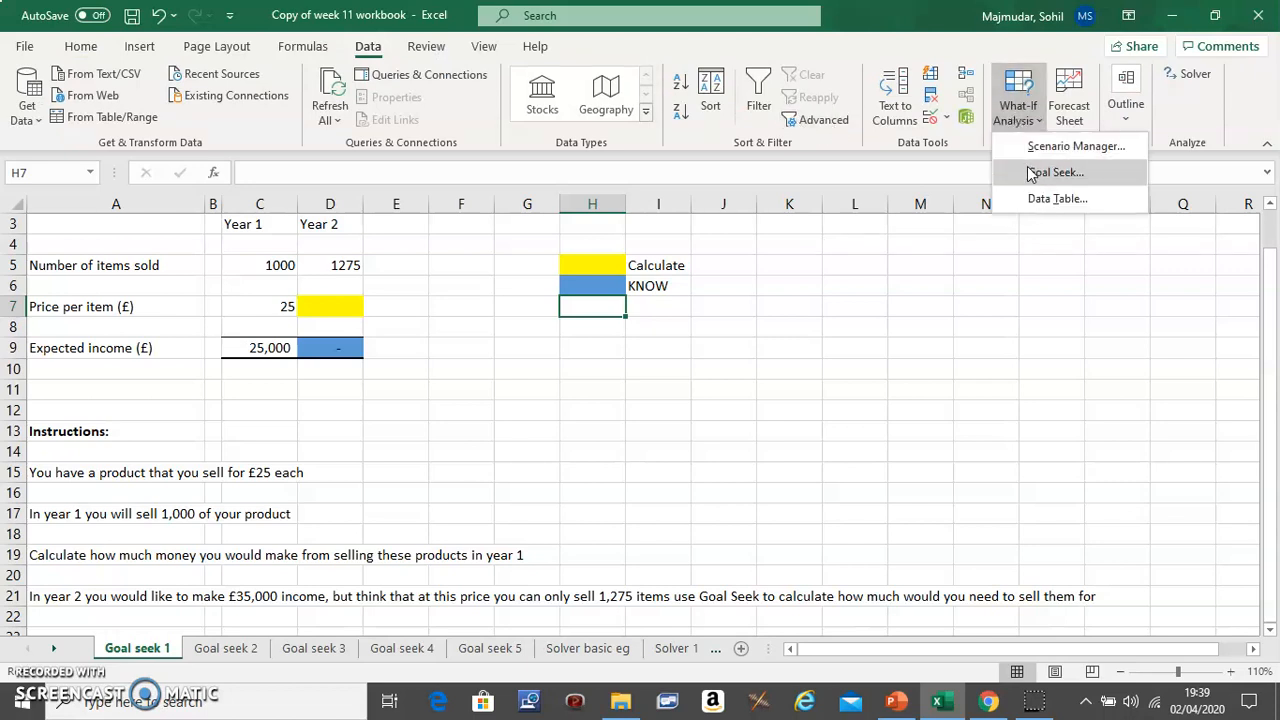
{"action": "left_click", "coordinate": [1056, 172]}
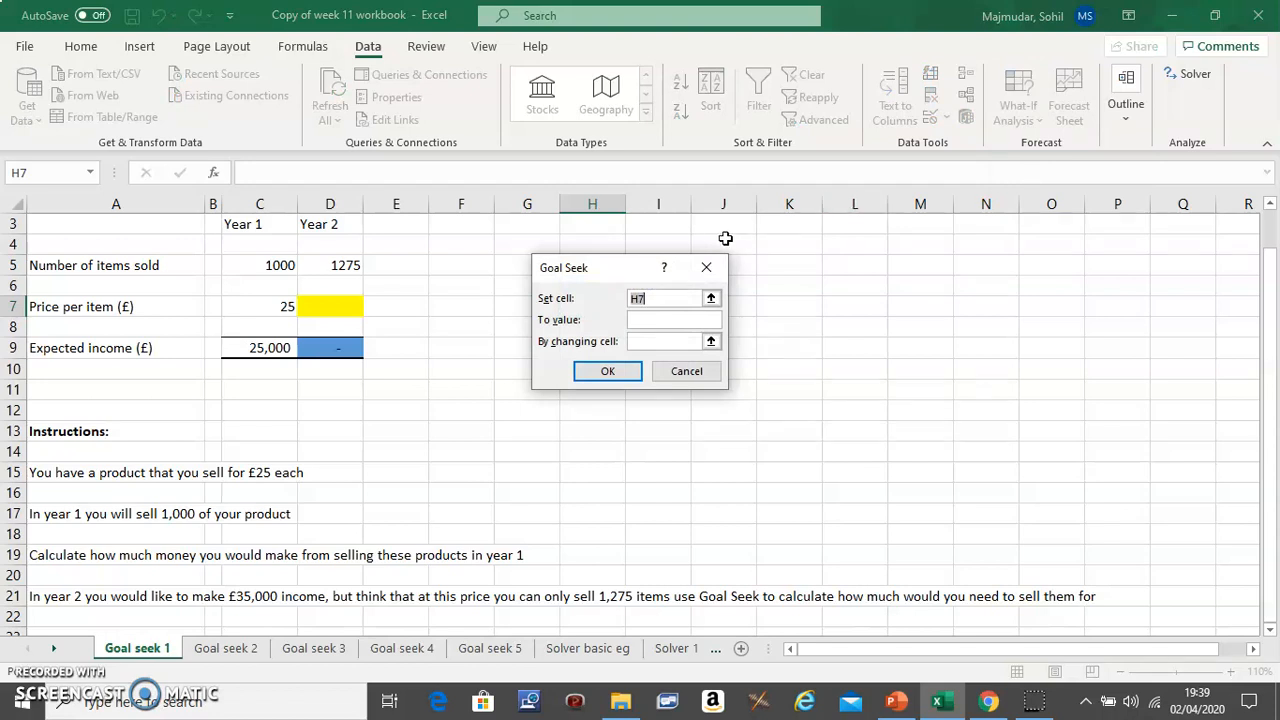
{"action": "mouse_move", "coordinate": [620, 275]}
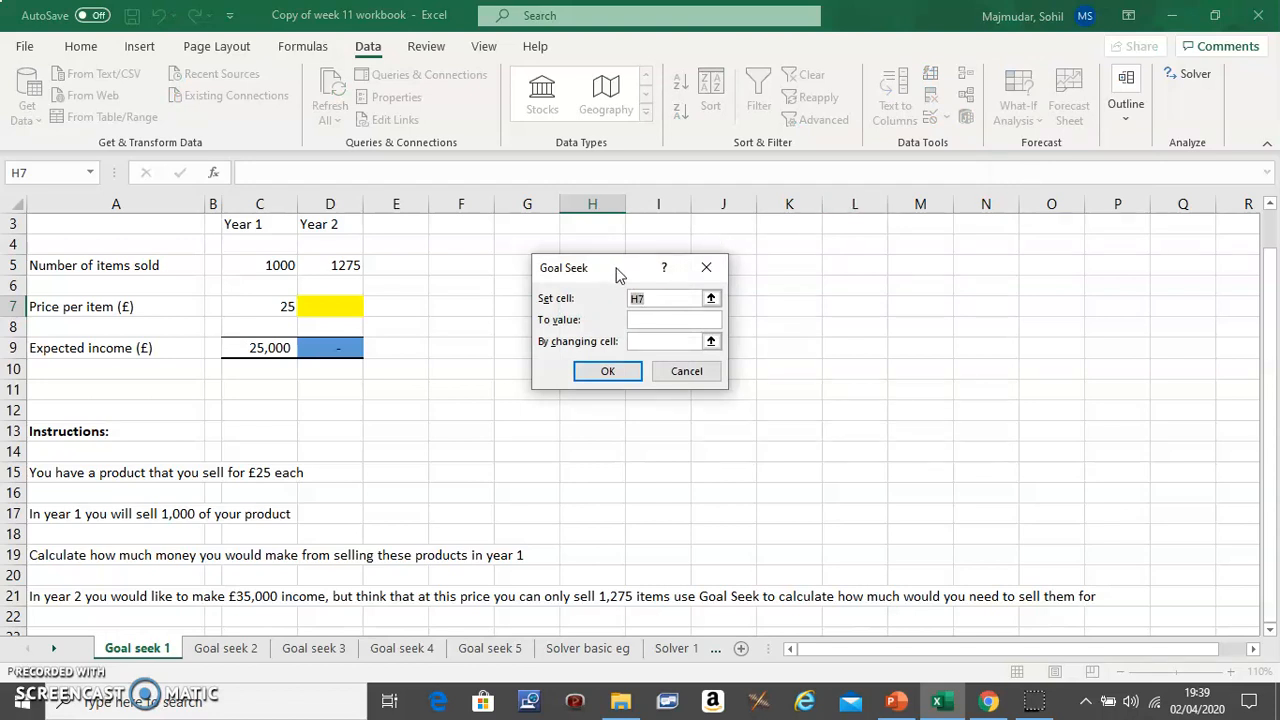
{"action": "left_click_drag", "start_coordinate": [563, 267], "coordinate": [755, 264]}
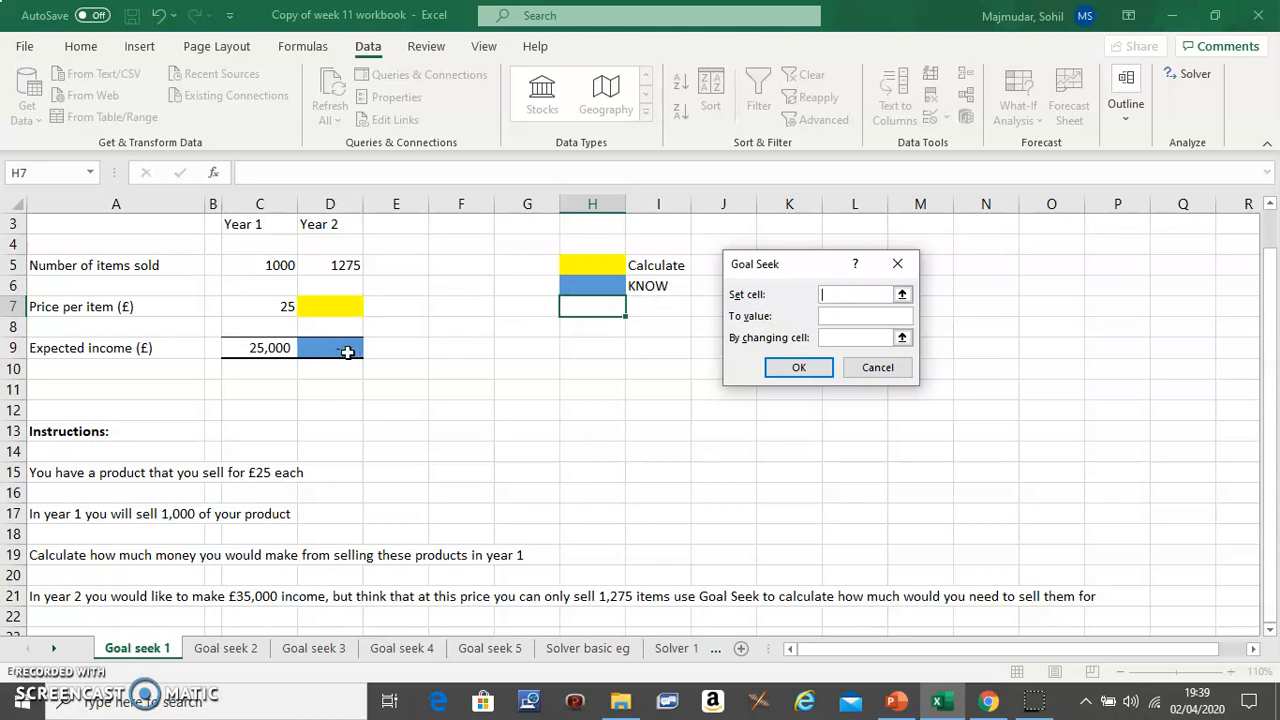
{"action": "left_click", "coordinate": [330, 347]}
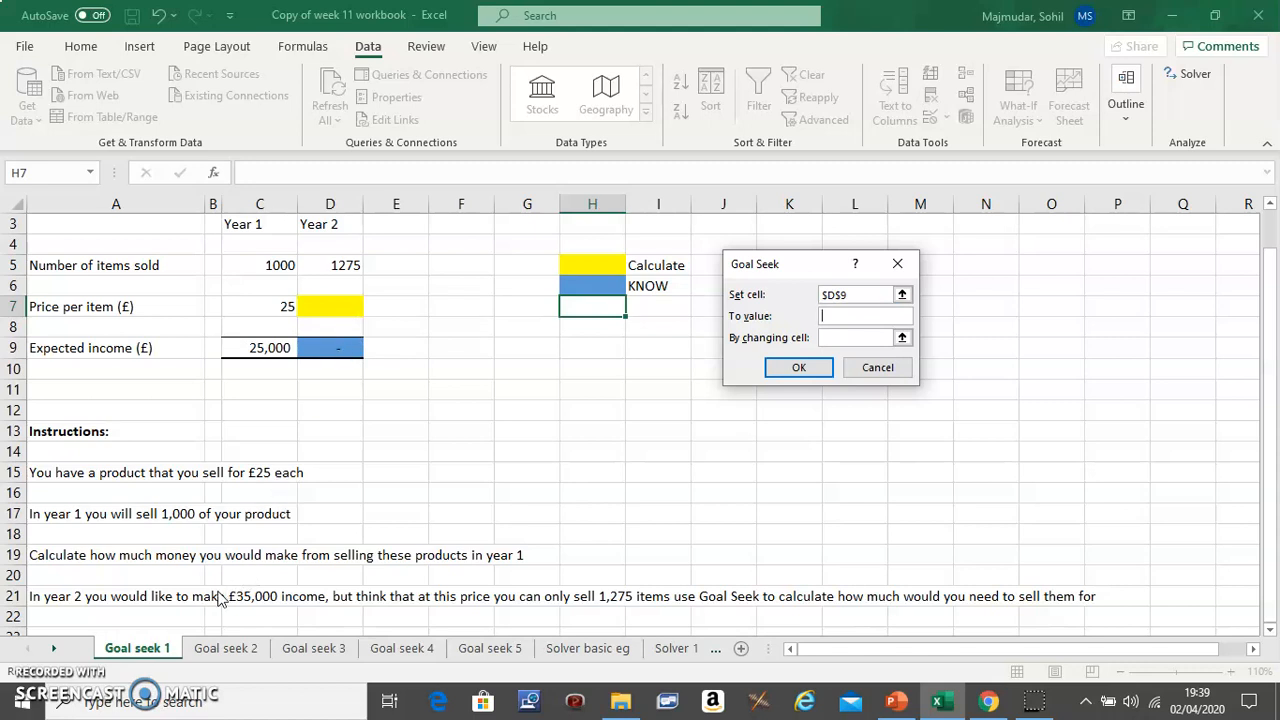
{"action": "mouse_move", "coordinate": [277, 607]}
{"action": "type", "text": "35000"}
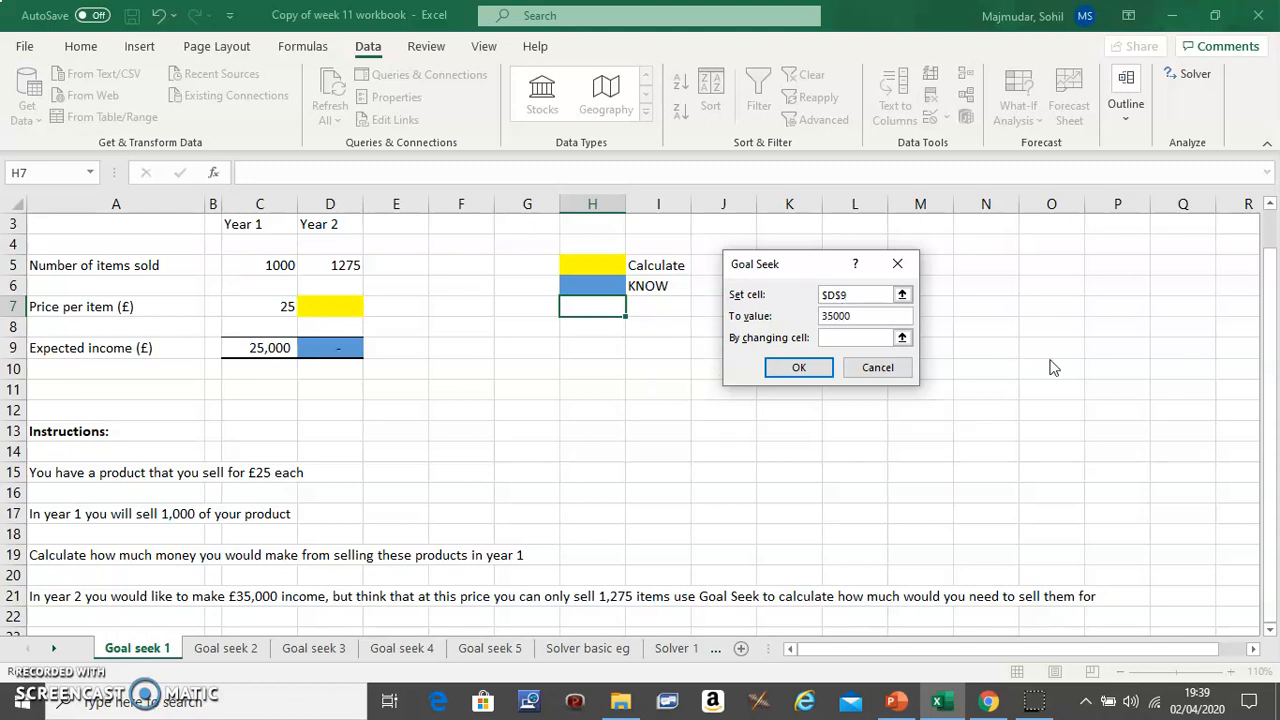
{"action": "left_click", "coordinate": [860, 315]}
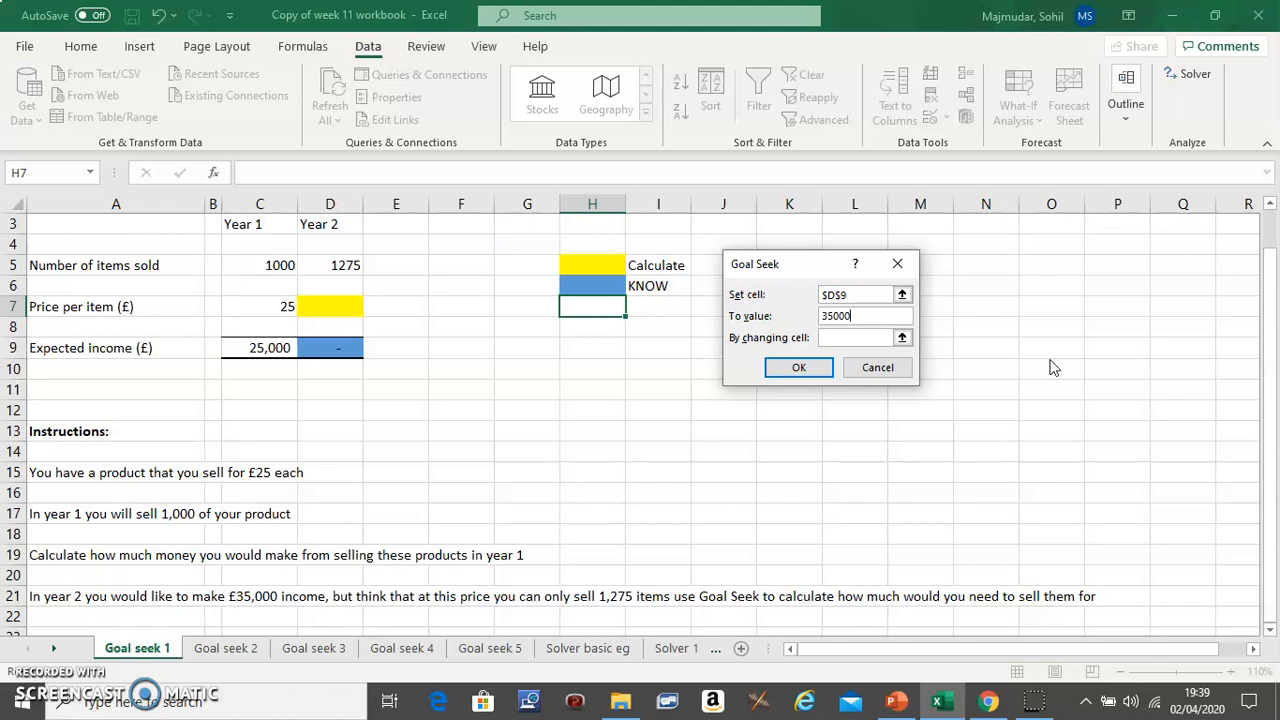
{"action": "left_click", "coordinate": [860, 337]}
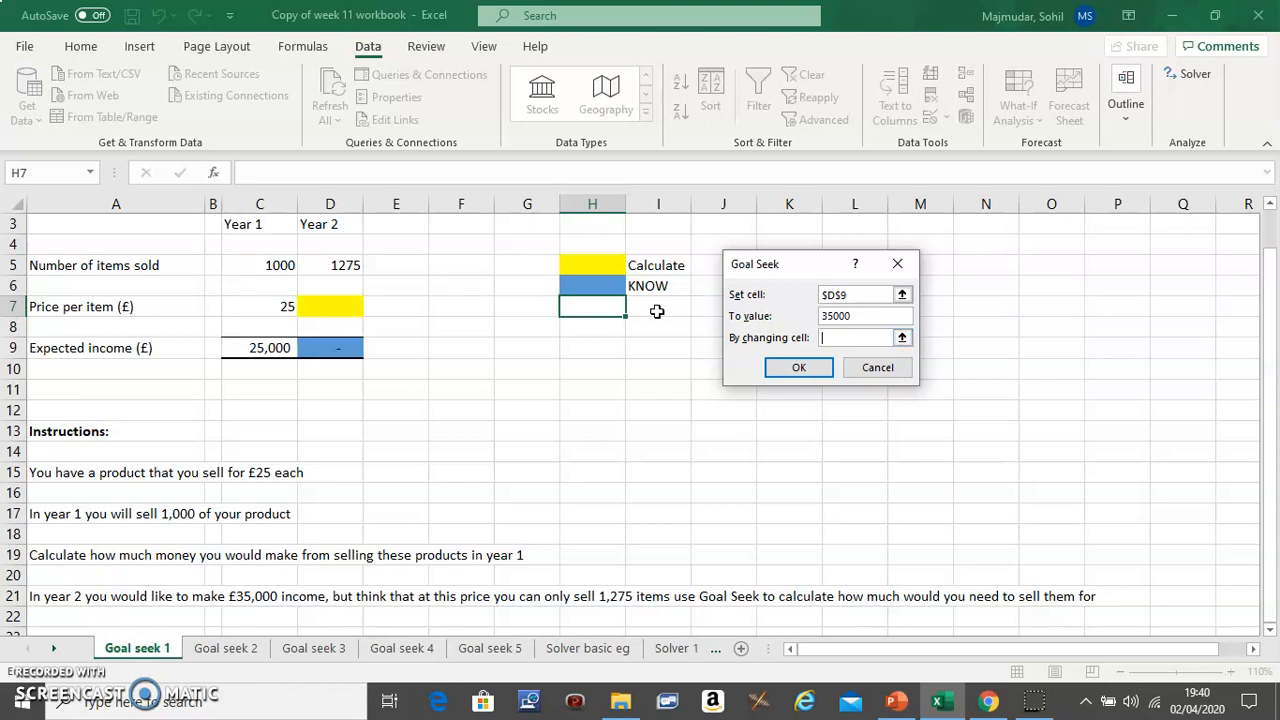
{"action": "left_click", "coordinate": [347, 307]}
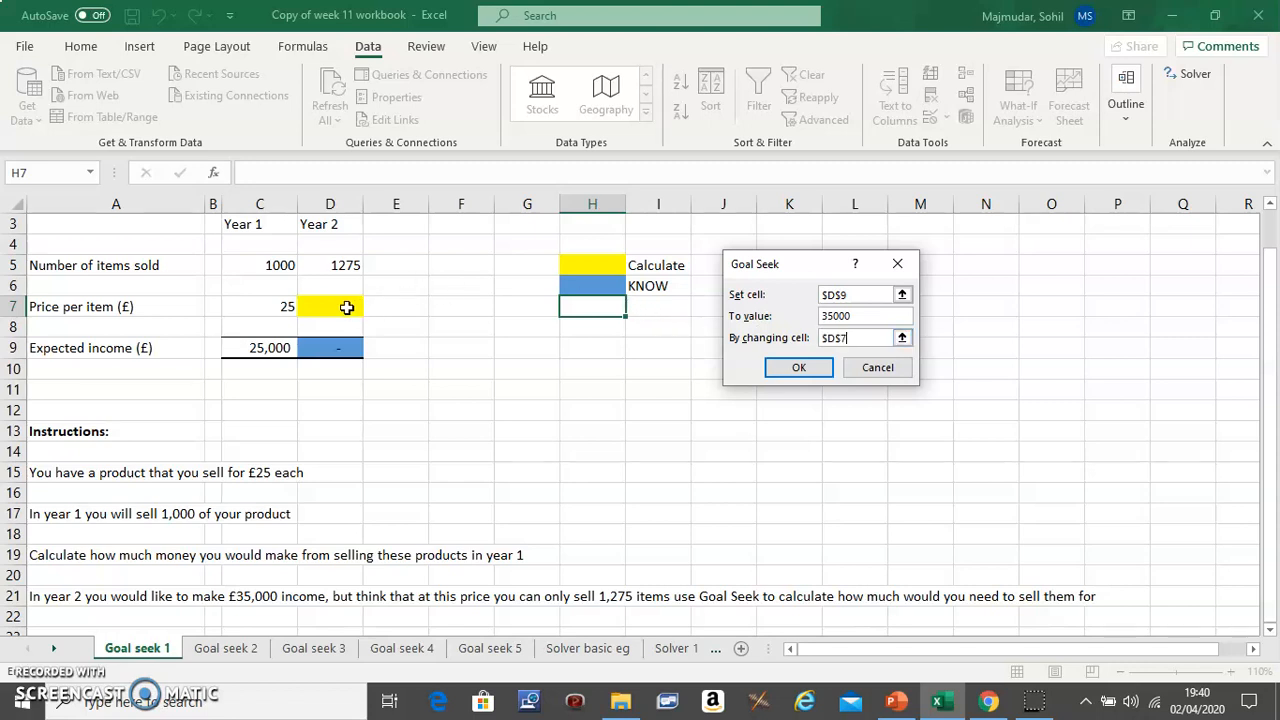
{"action": "left_click", "coordinate": [330, 306]}
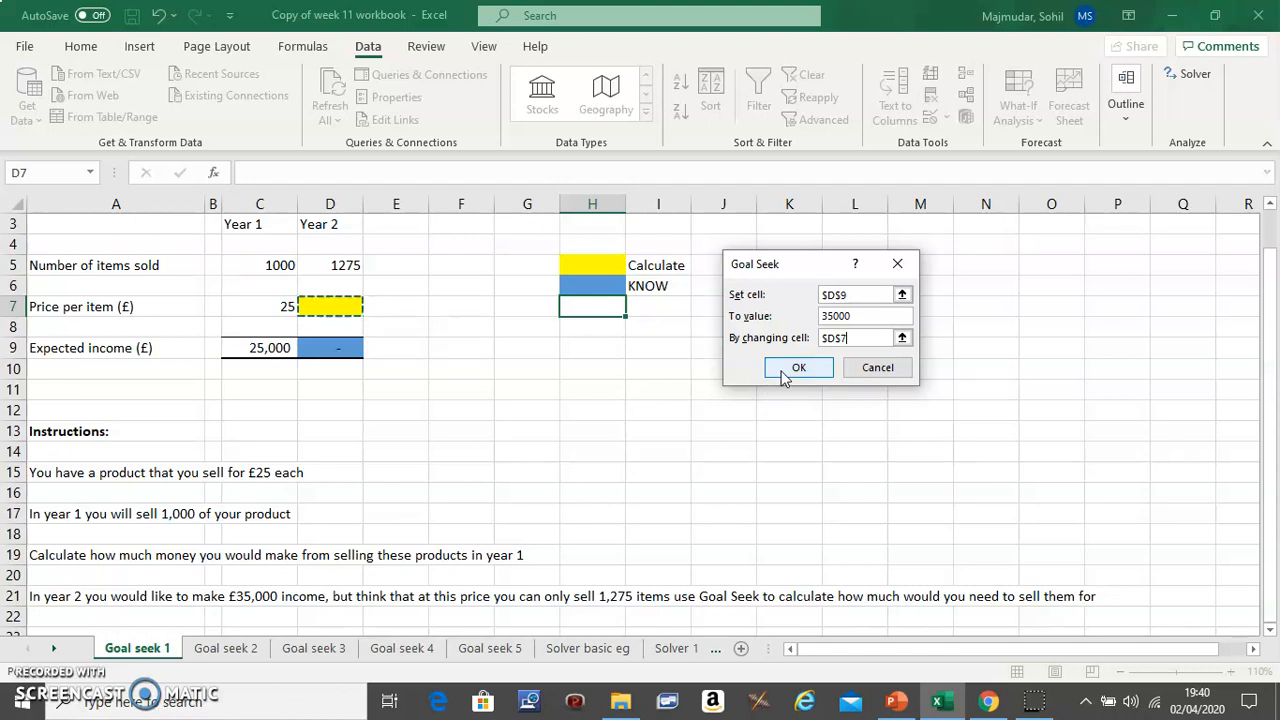
{"action": "left_click", "coordinate": [798, 367]}
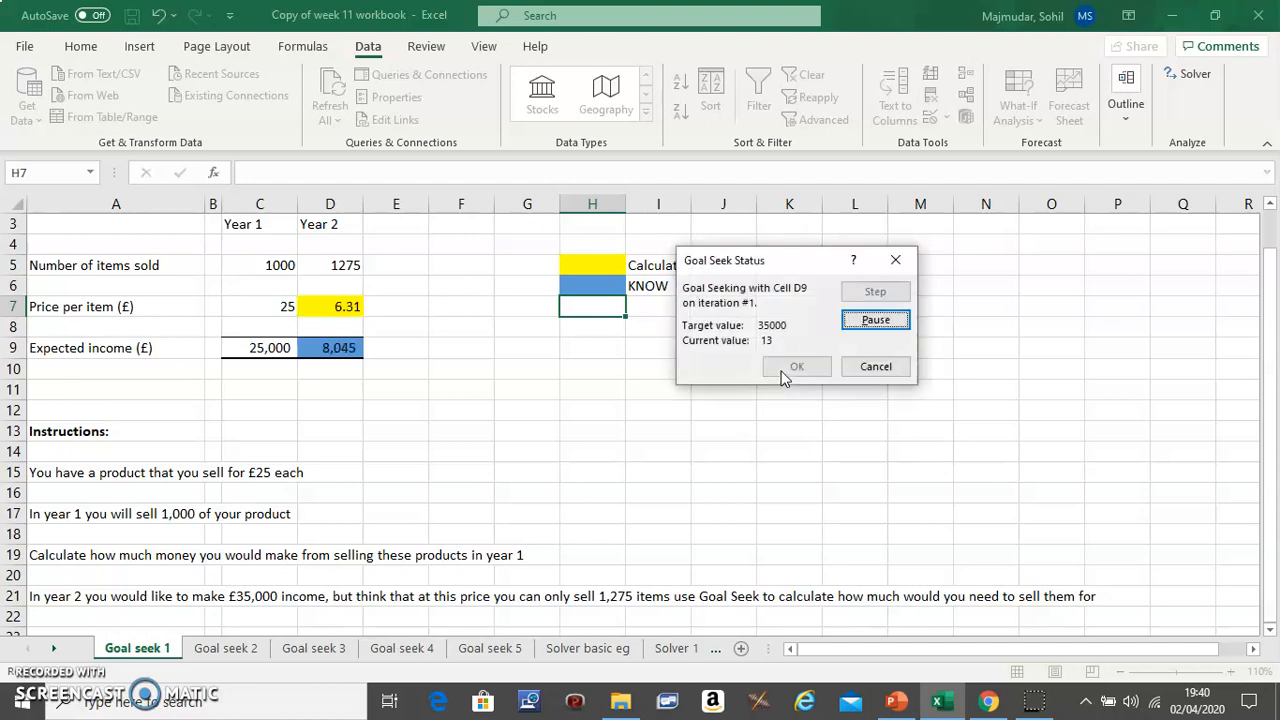
Accept the Goal Seek result and format D7 to display 27.45.
{"action": "left_click", "coordinate": [796, 366]}
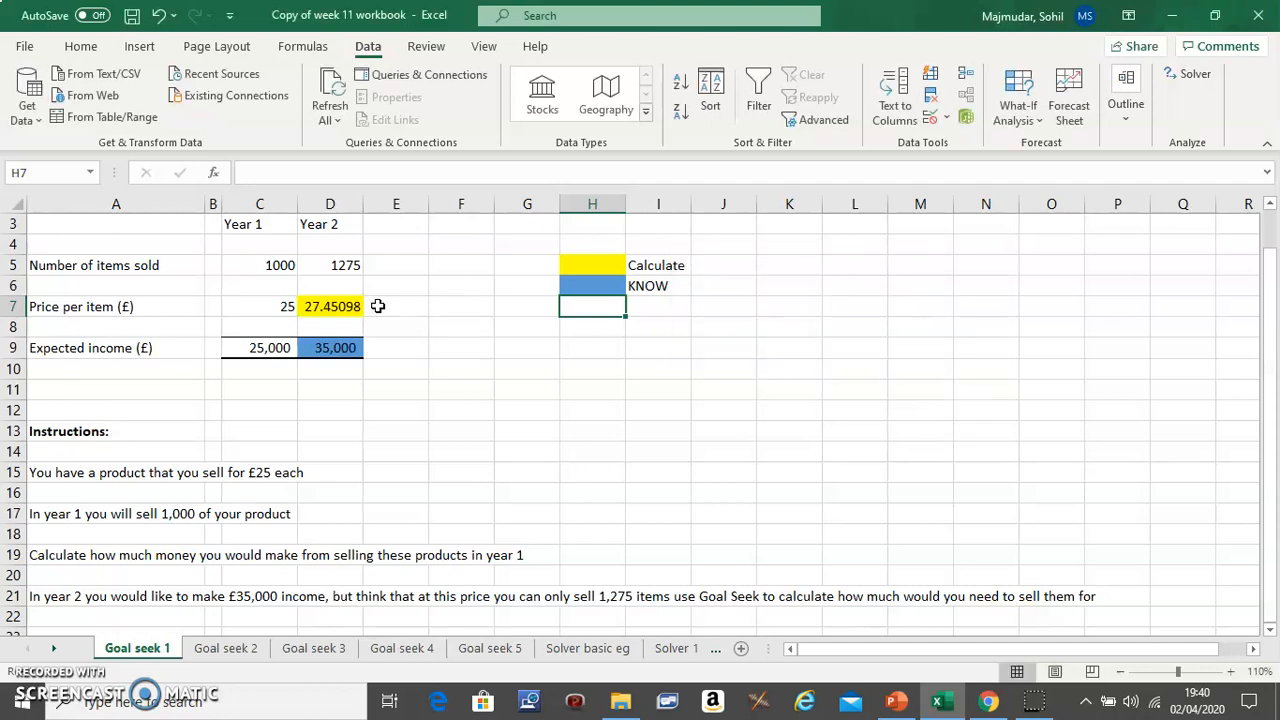
{"action": "left_click", "coordinate": [330, 306]}
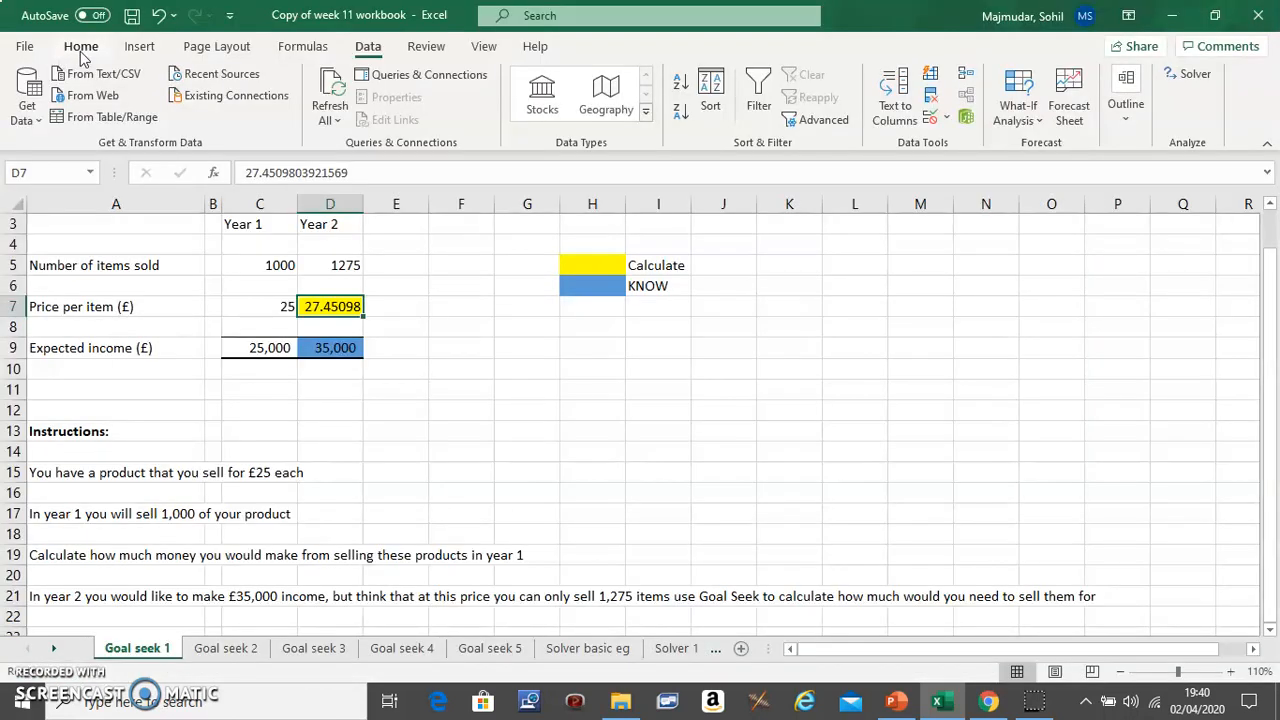
{"action": "left_click", "coordinate": [81, 46]}
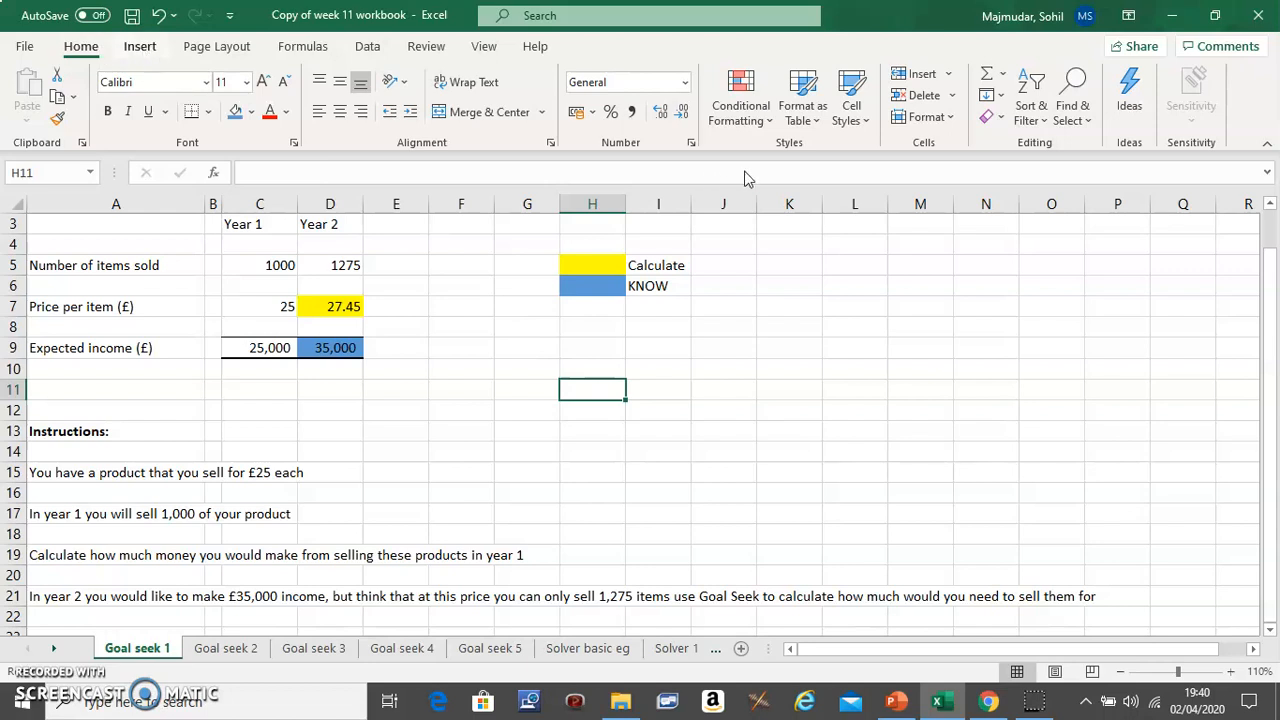
Add a text box over H9:N18 reading 'YOu should sell it for £27.45'.
{"action": "left_click", "coordinate": [139, 46]}
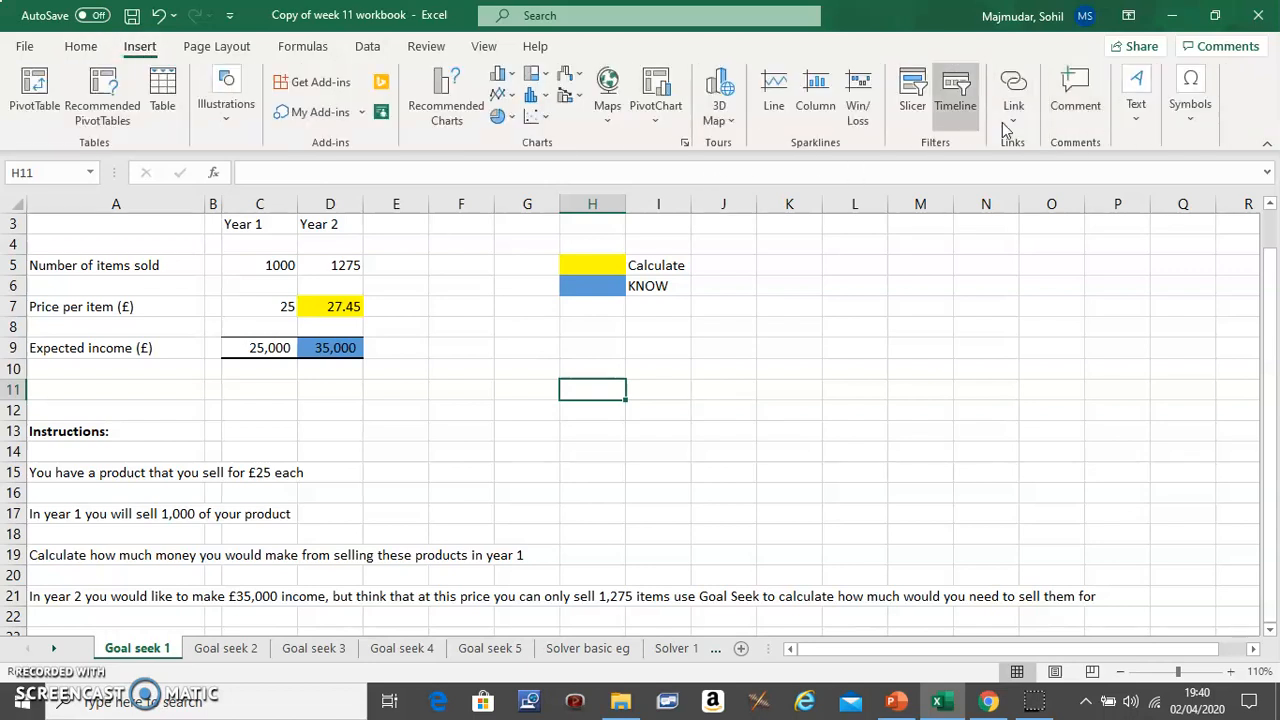
{"action": "left_click", "coordinate": [1135, 95]}
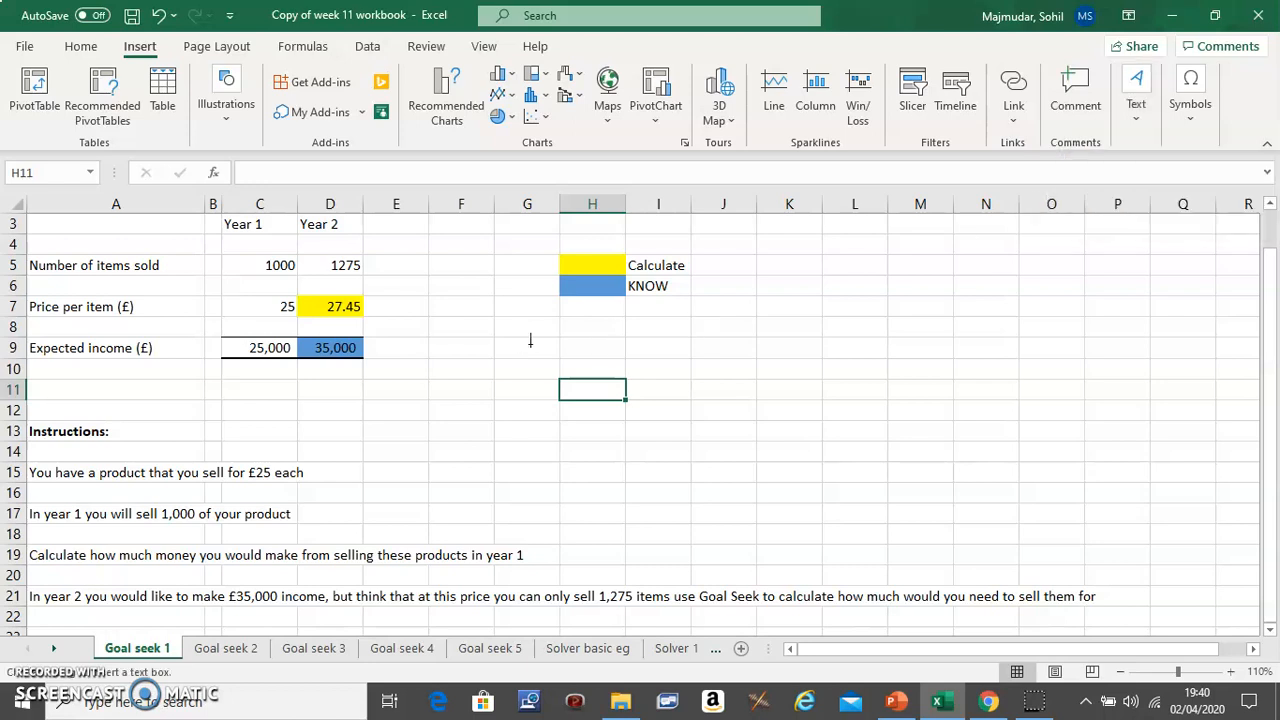
{"action": "left_click_drag", "start_coordinate": [557, 349], "coordinate": [973, 538]}
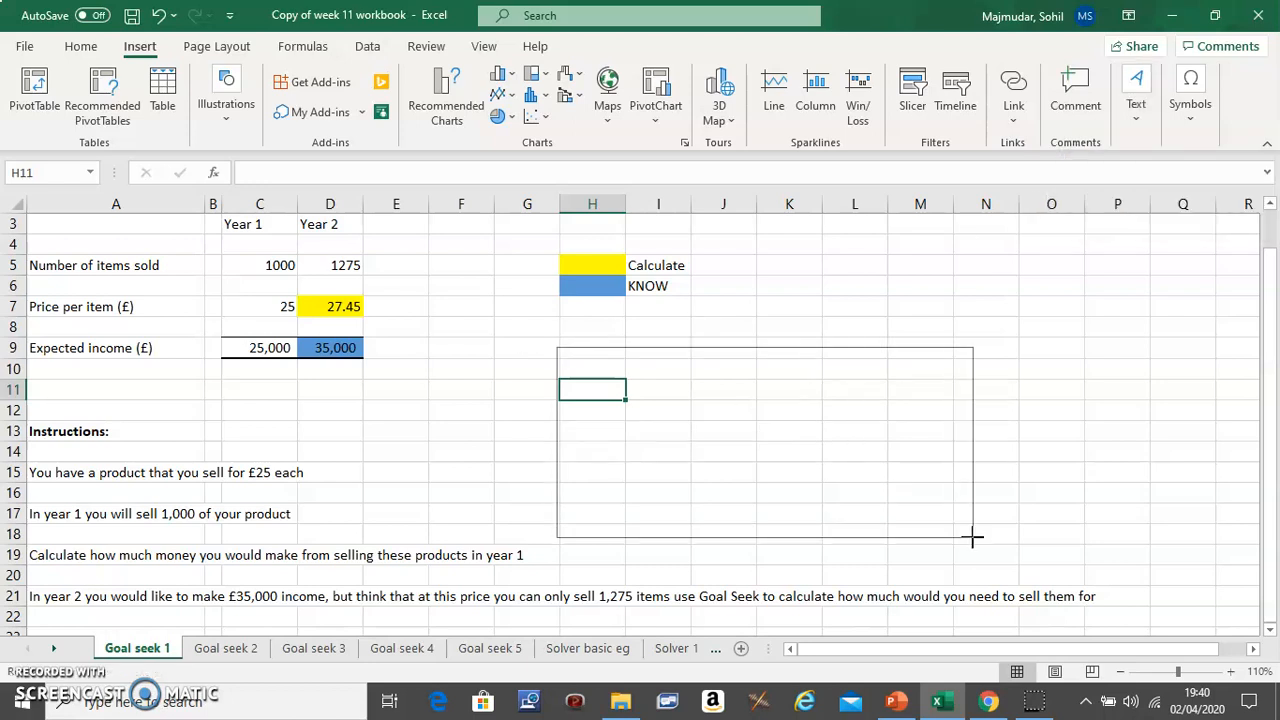
{"action": "type", "text": "YOu should sell"}
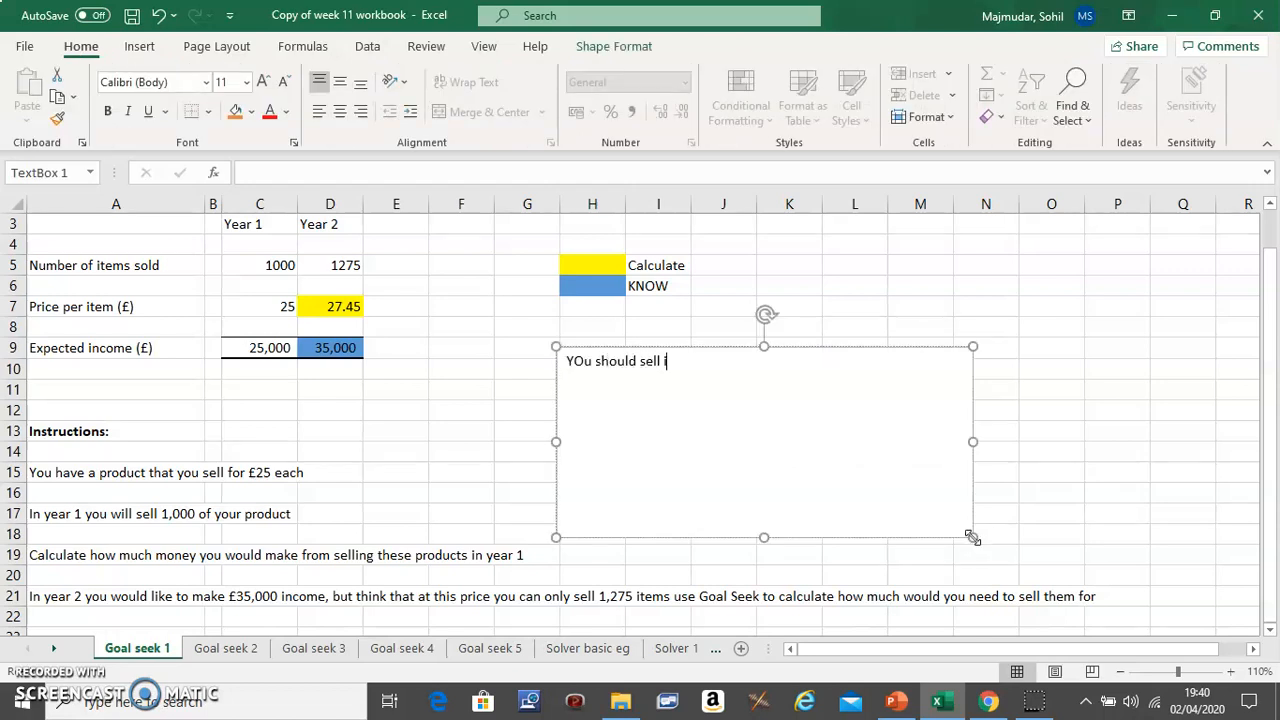
{"action": "type", "text": "it for"}
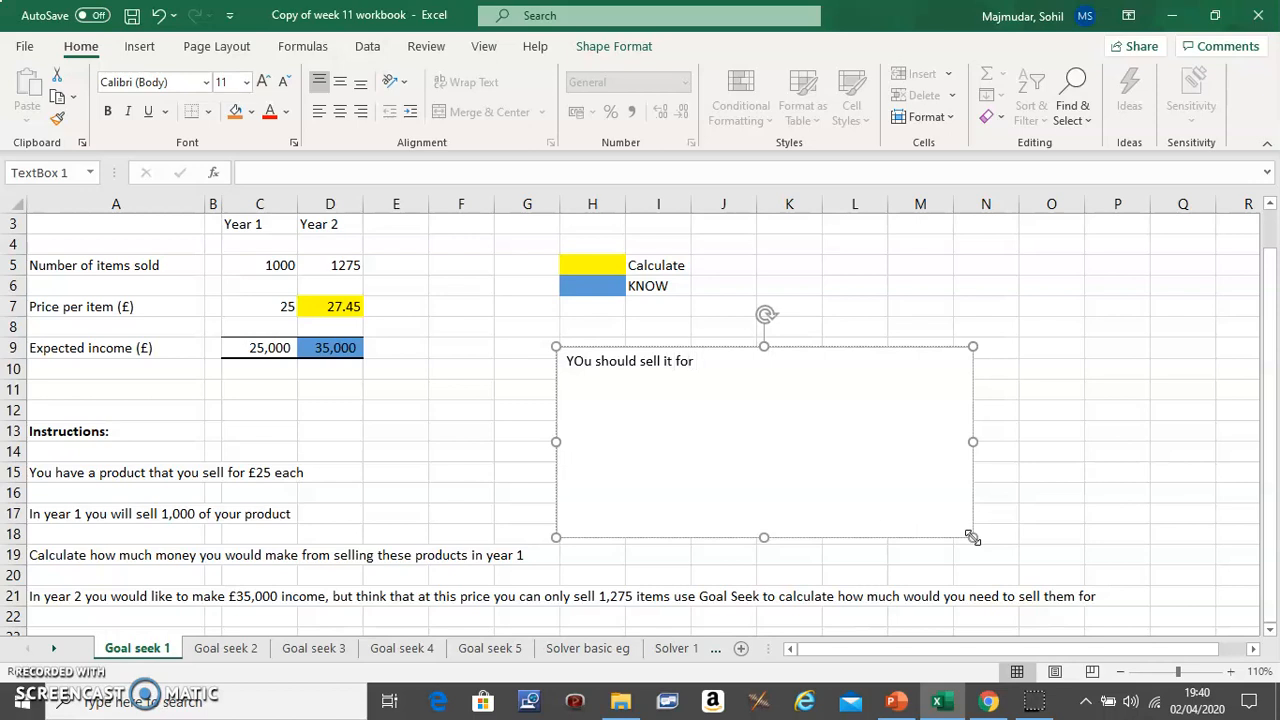
{"action": "type", "text": "£27.45"}
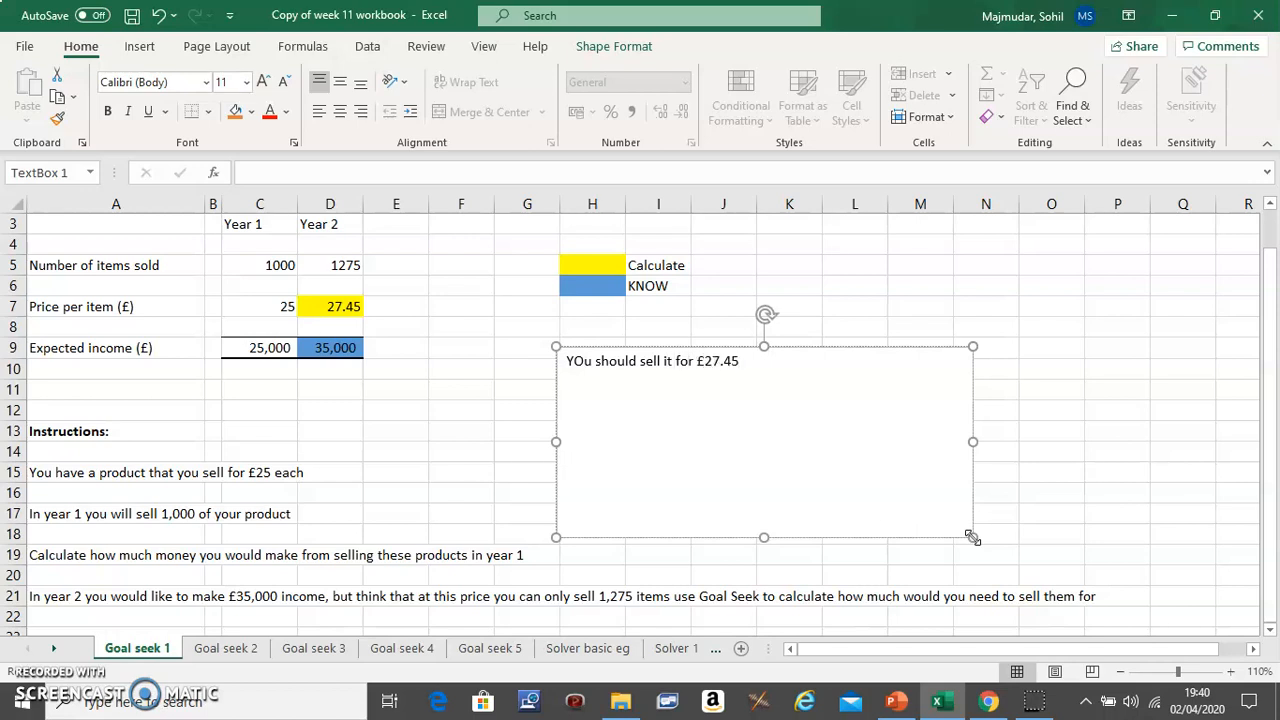
{"action": "left_click", "coordinate": [1183, 491]}
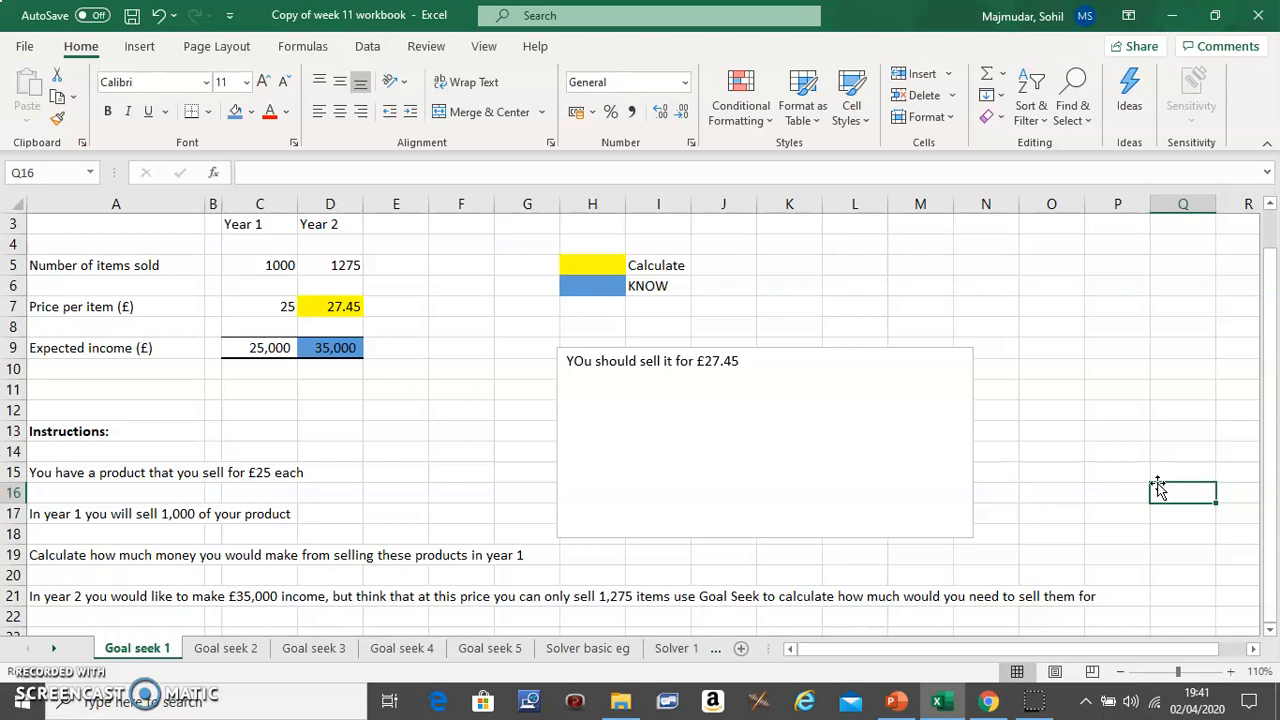
{"action": "mouse_move", "coordinate": [154, 598]}
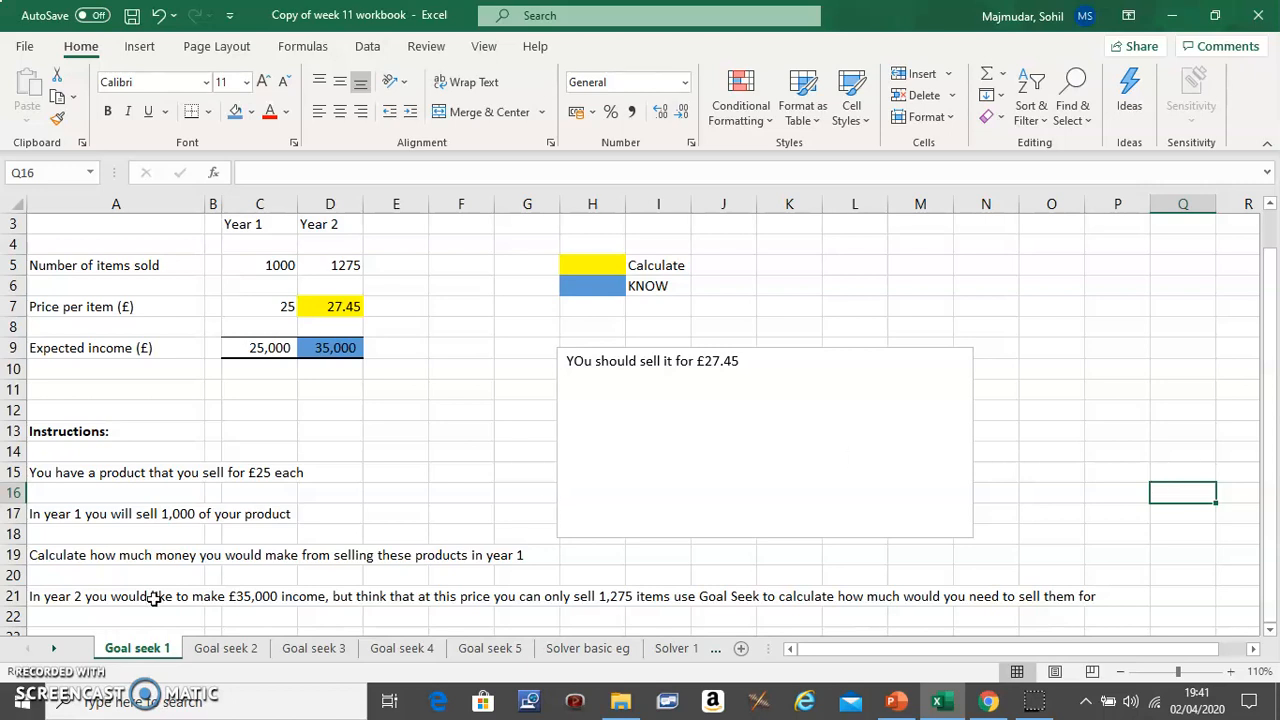
{"action": "mouse_move", "coordinate": [383, 499]}
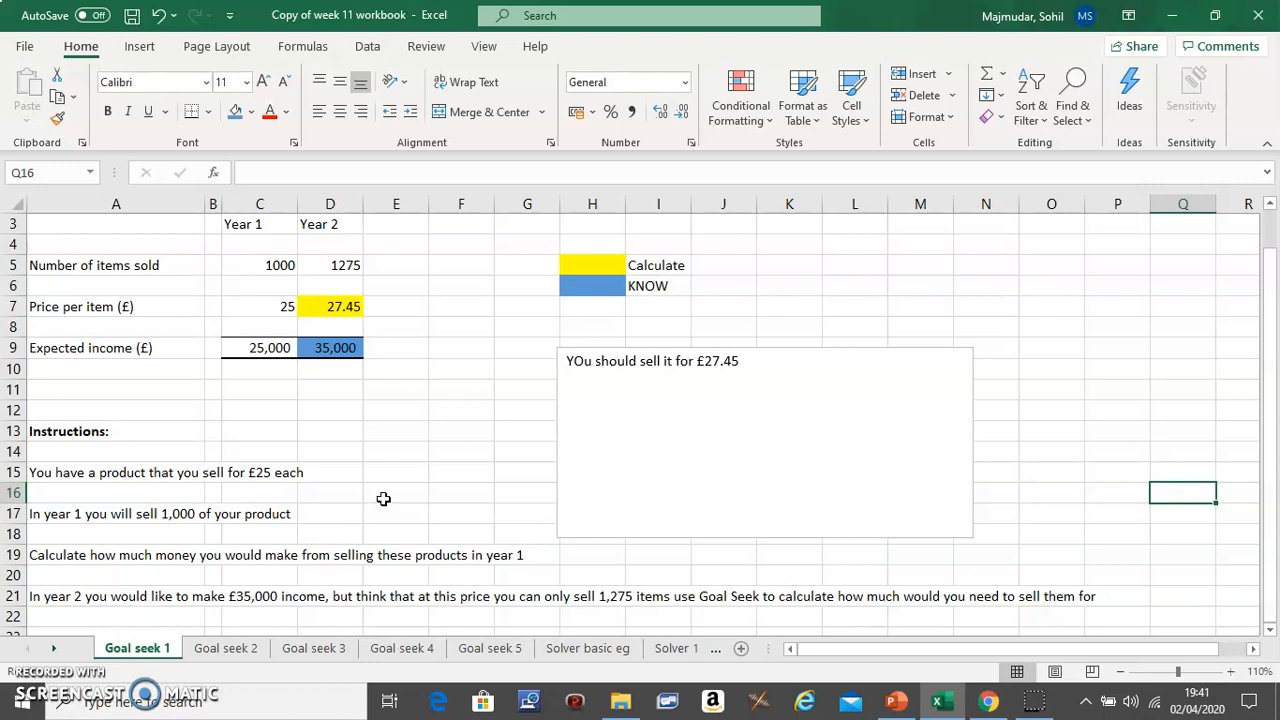